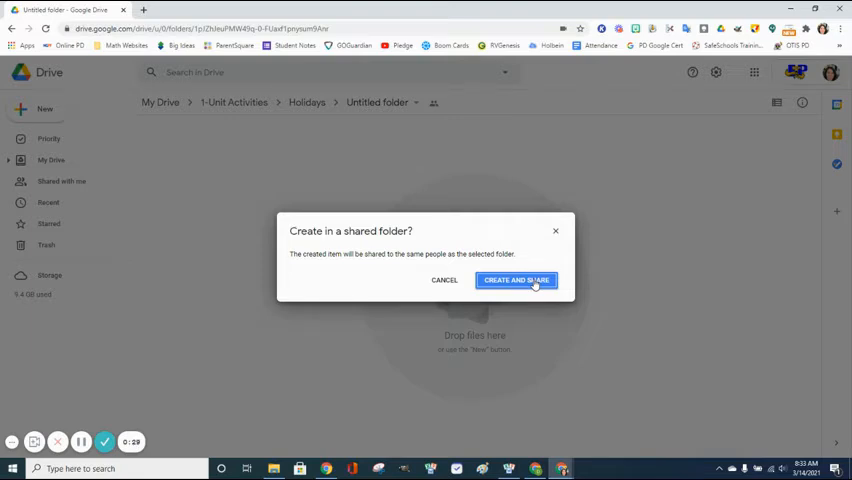
Step: Confirm 'Create and share' so a new blank drawing opens in the shared folder
{"action": "left_click", "coordinate": [516, 280]}
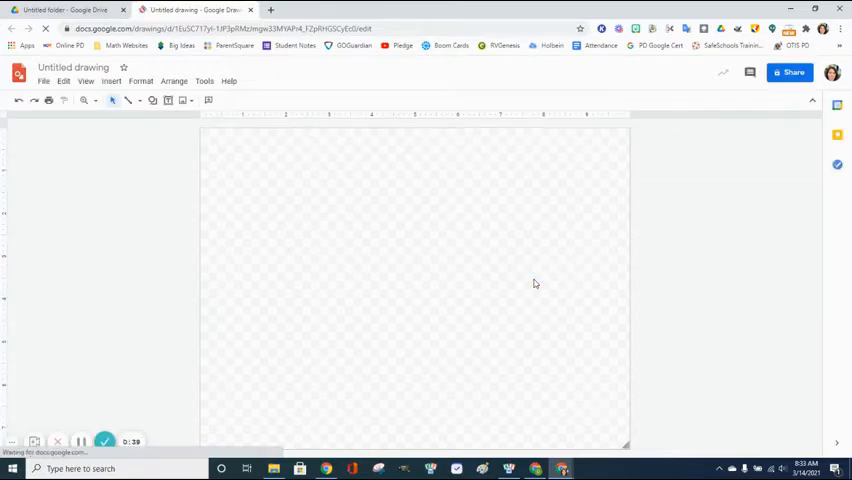
Step: Rename the untitled drawing to 'Circles'
{"action": "left_click", "coordinate": [72, 68]}
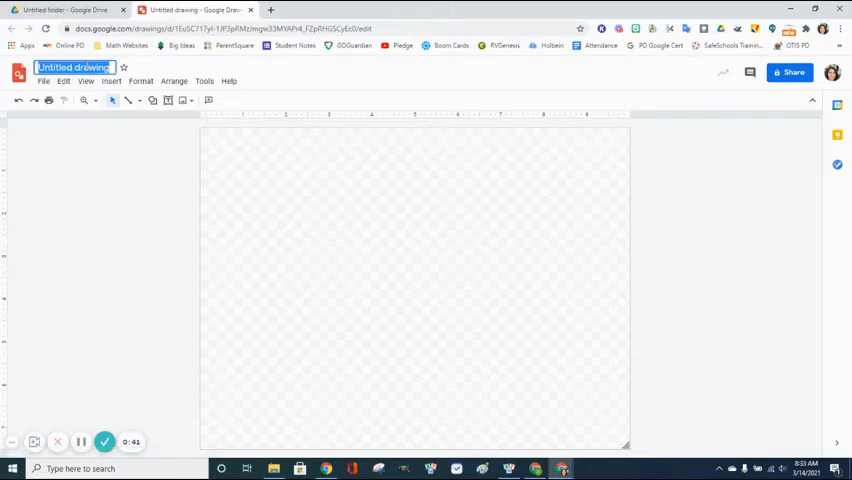
{"action": "type", "text": "Circles"}
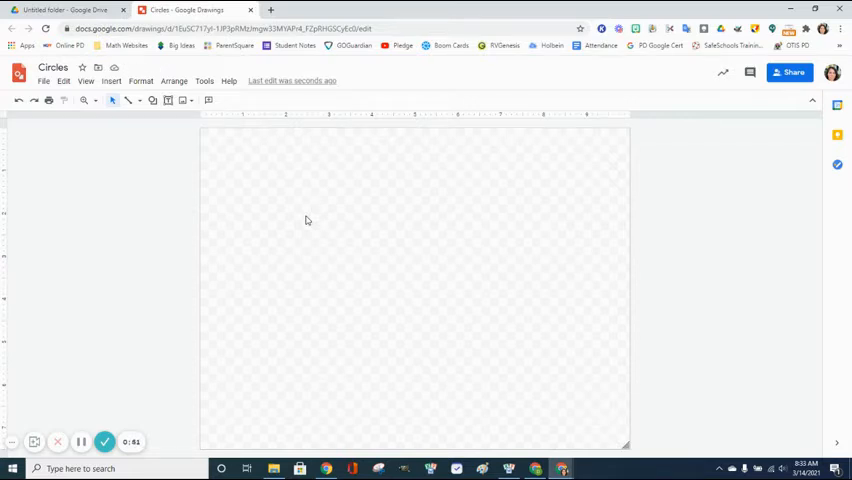
{"action": "mouse_move", "coordinate": [152, 100]}
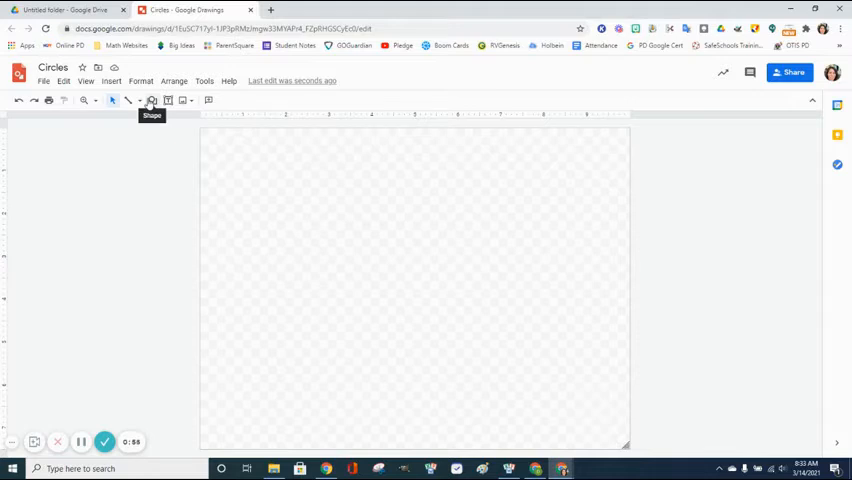
Step: Draw an oval-shape circle near the canvas's top-left corner
{"action": "left_click", "coordinate": [152, 100]}
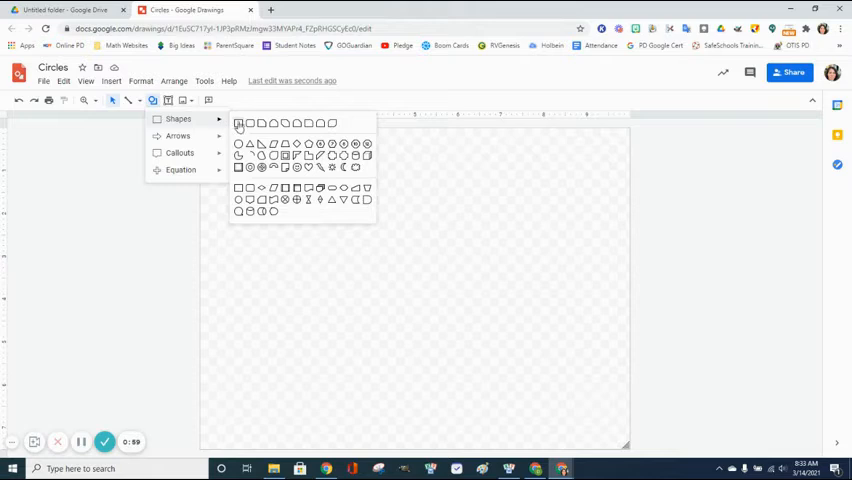
{"action": "mouse_move", "coordinate": [240, 144]}
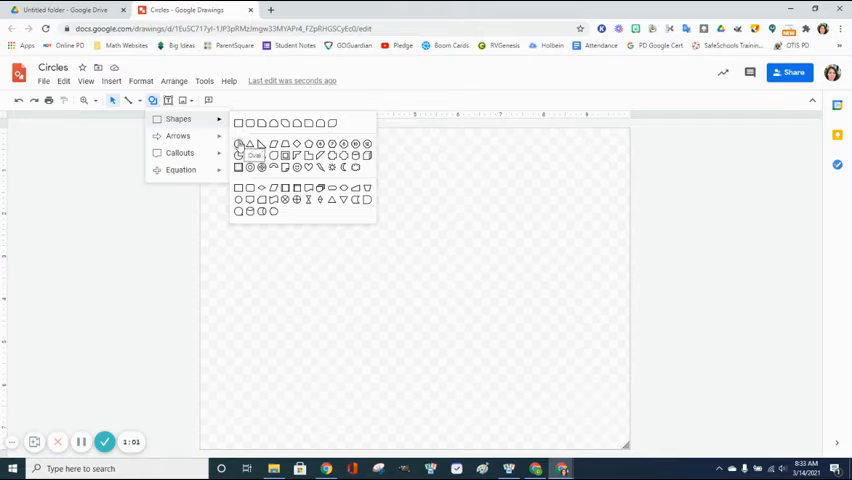
{"action": "left_click", "coordinate": [248, 144]}
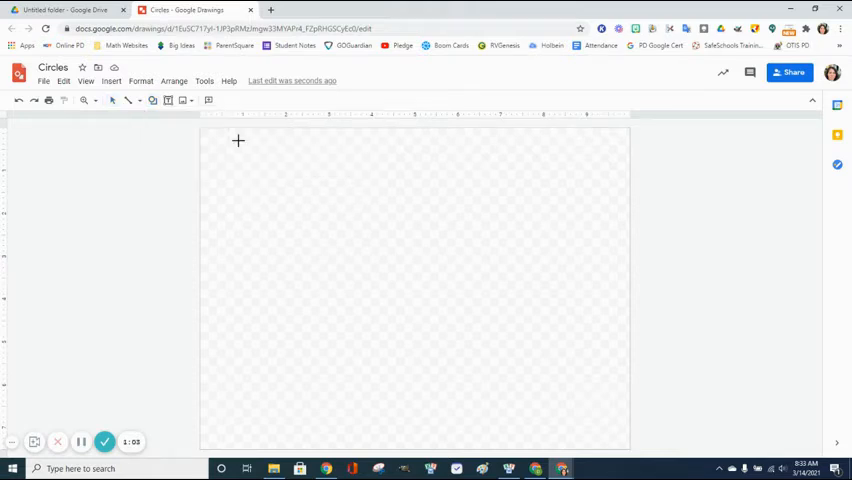
{"action": "mouse_move", "coordinate": [232, 152]}
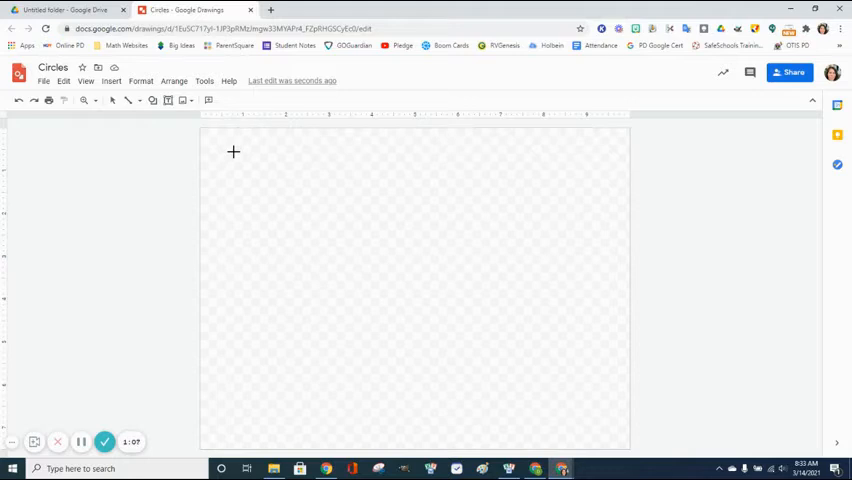
{"action": "mouse_move", "coordinate": [240, 160]}
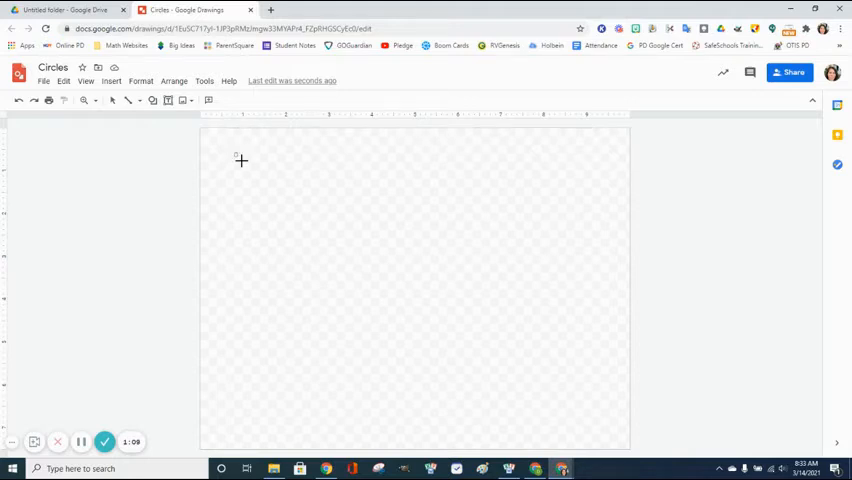
{"action": "left_click_drag", "start_coordinate": [240, 160], "coordinate": [336, 246]}
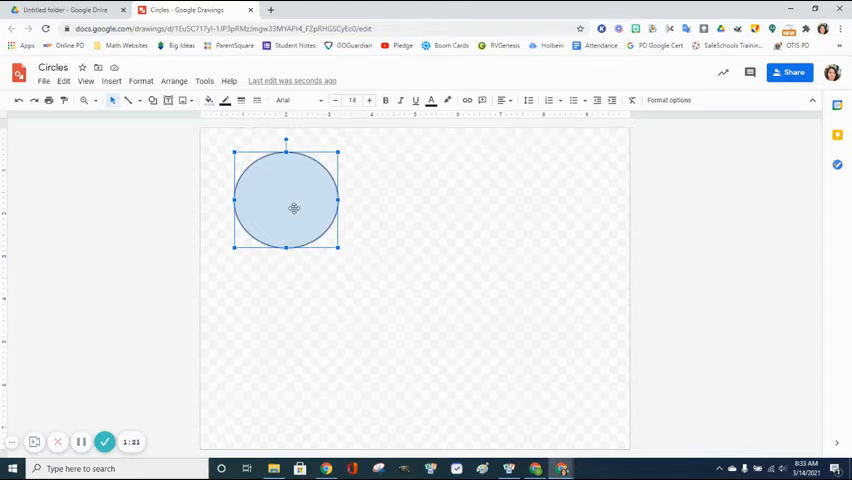
Step: Bring up the circle's Format options panel from its right-click menu
{"action": "right_click", "coordinate": [292, 208]}
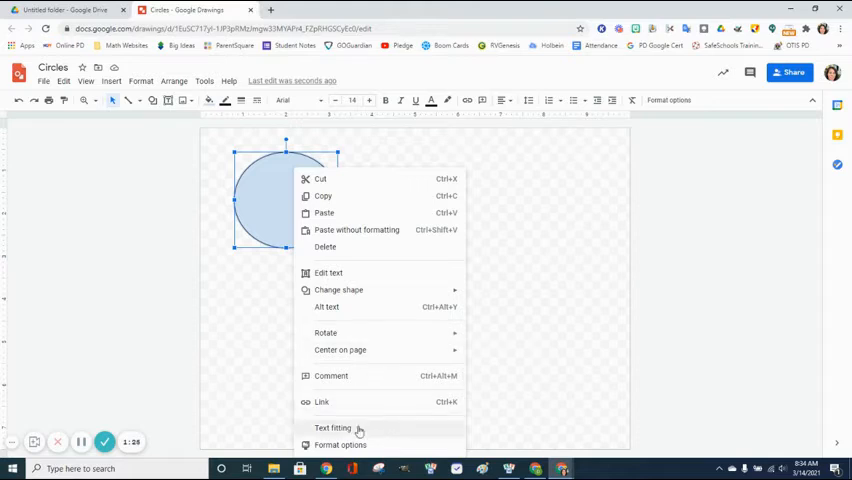
{"action": "mouse_move", "coordinate": [308, 406]}
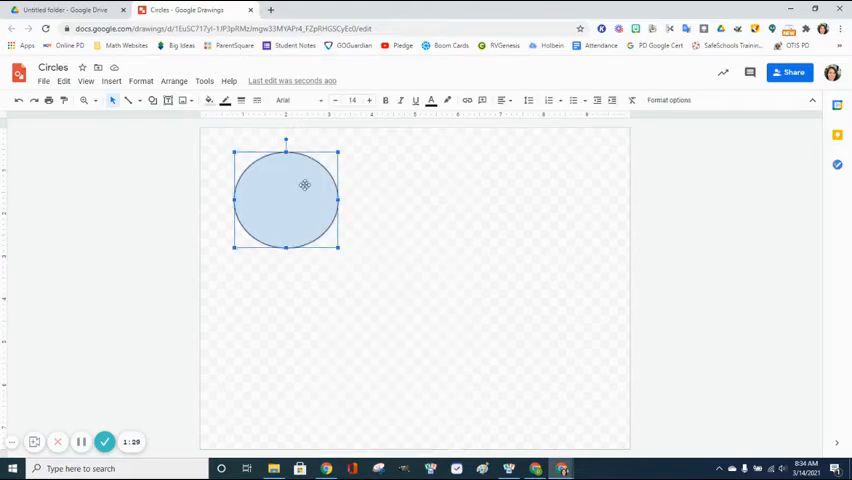
{"action": "right_click", "coordinate": [304, 184]}
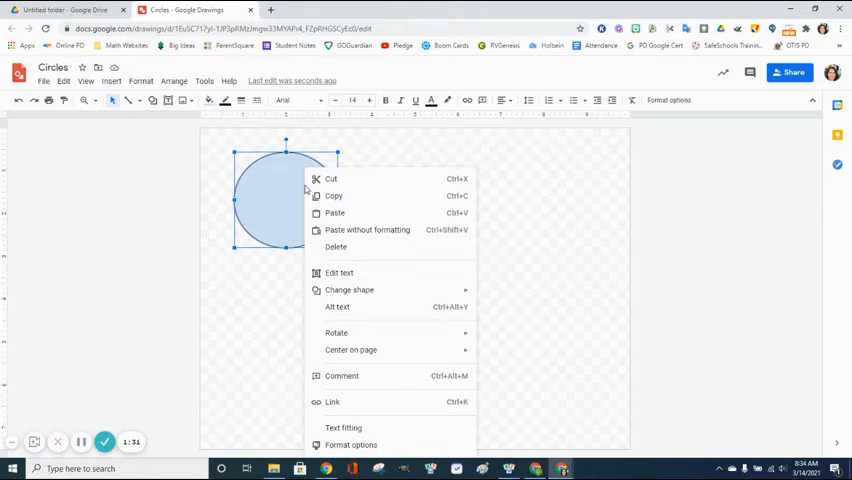
{"action": "mouse_move", "coordinate": [372, 424]}
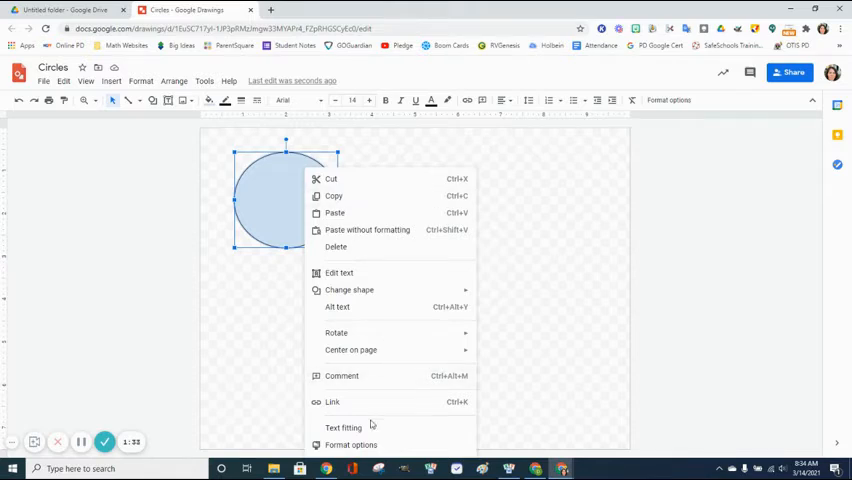
{"action": "mouse_move", "coordinate": [352, 444]}
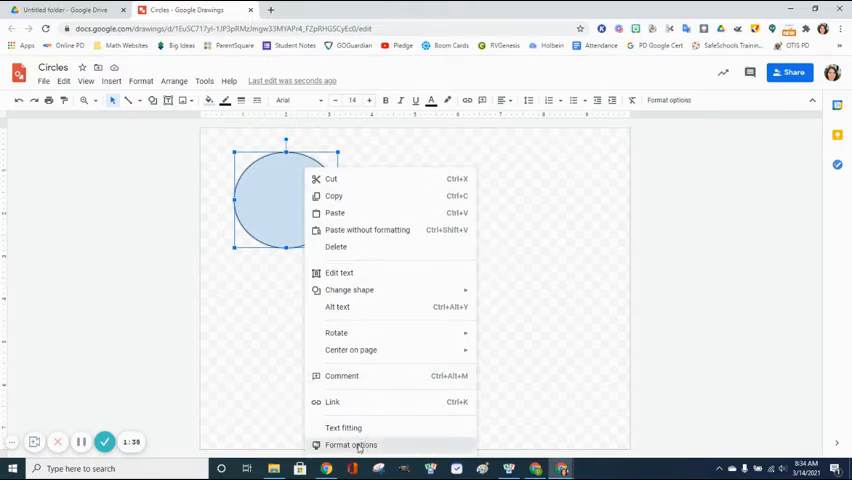
{"action": "left_click", "coordinate": [350, 444]}
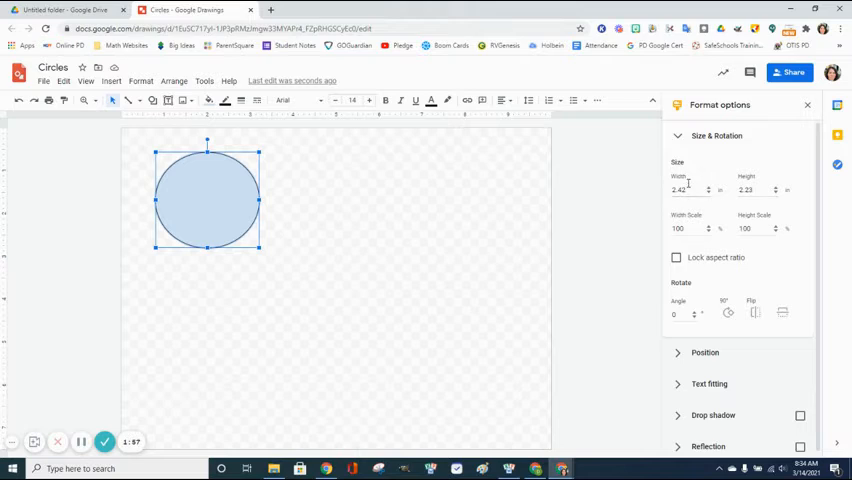
Step: Set the circle's width and height to 2.5 in Size & Rotation
{"action": "left_click", "coordinate": [688, 190]}
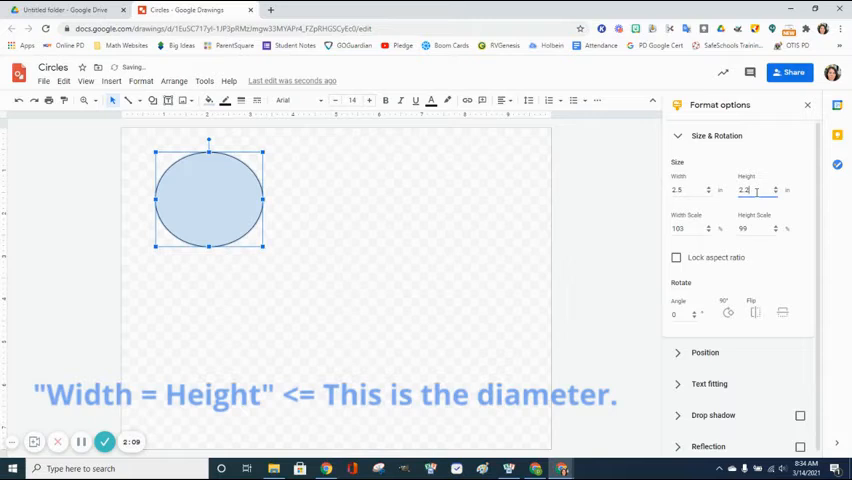
{"action": "type", "text": "2.5"}
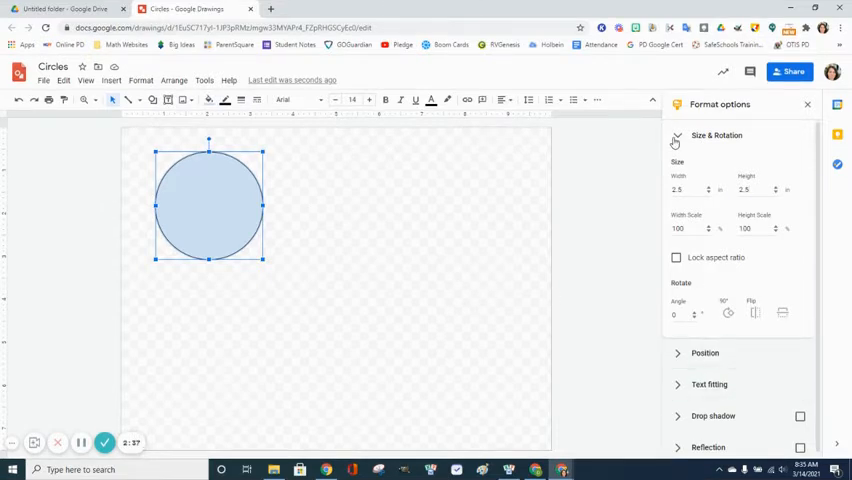
Step: Add a blue drop shadow to the circle with a raised blur radius
{"action": "left_click", "coordinate": [678, 136]}
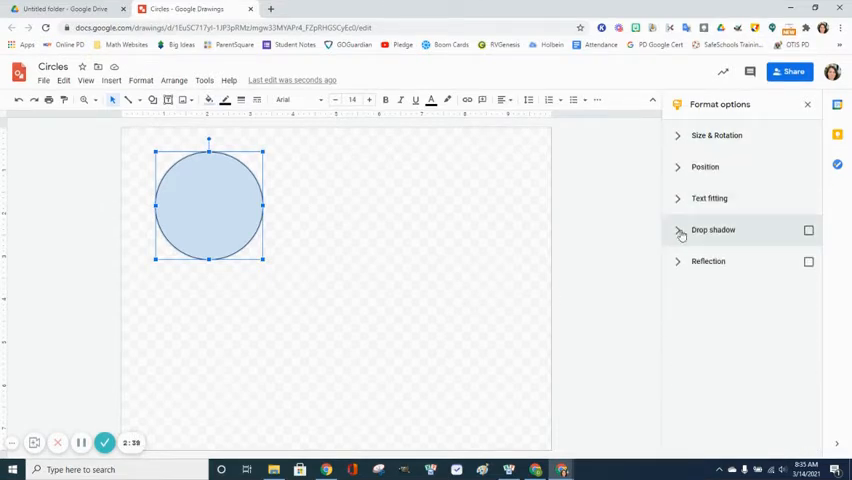
{"action": "left_click", "coordinate": [808, 230]}
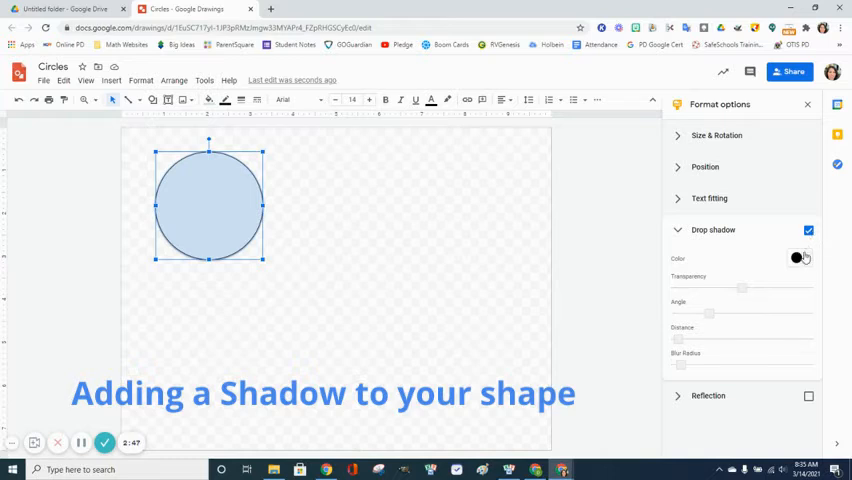
{"action": "left_click", "coordinate": [798, 258]}
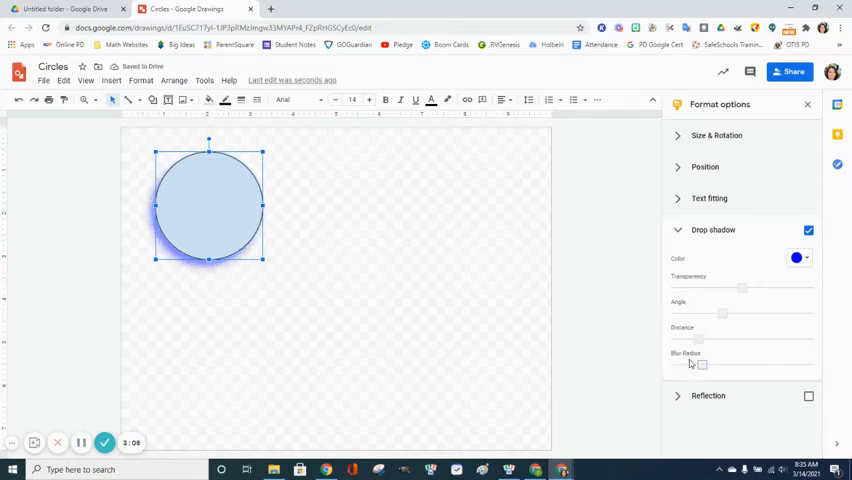
{"action": "left_click", "coordinate": [452, 232]}
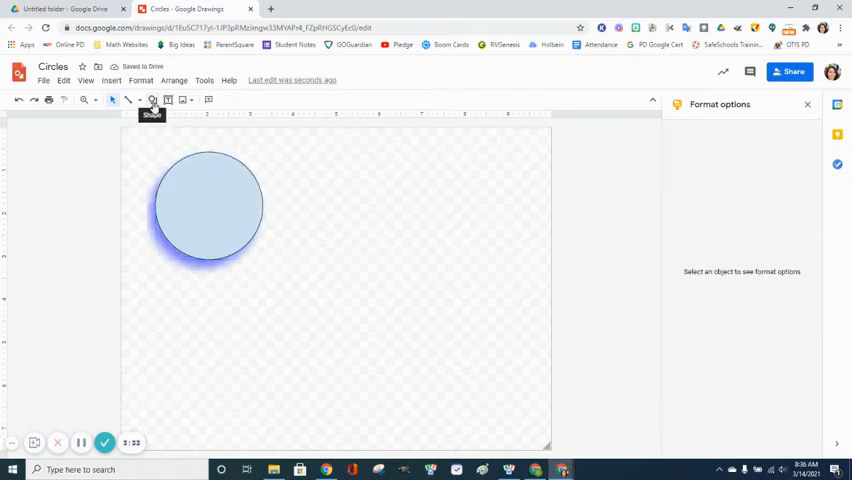
Step: Draw a larger oval circle to the right of the first and select it for editing
{"action": "left_click", "coordinate": [152, 100]}
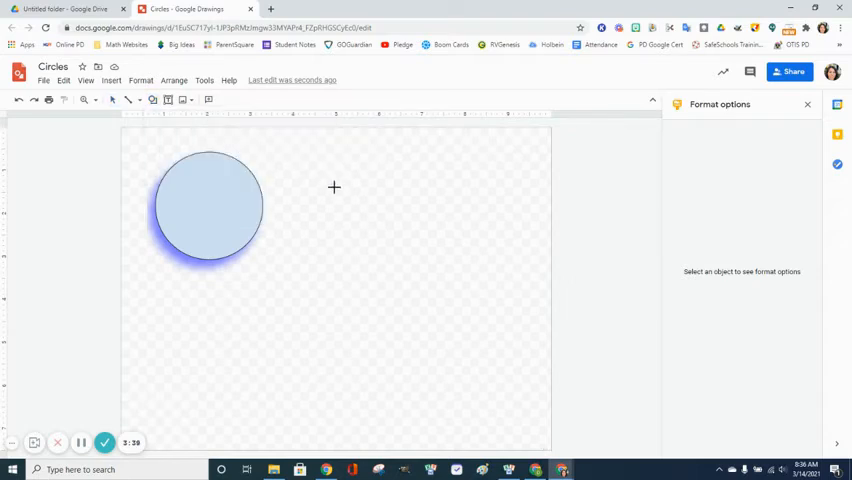
{"action": "left_click_drag", "start_coordinate": [334, 188], "coordinate": [464, 306]}
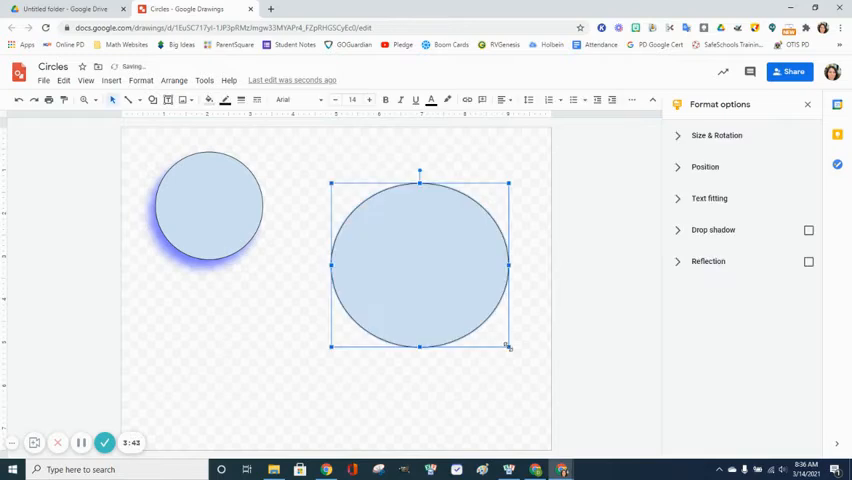
{"action": "left_click", "coordinate": [716, 136]}
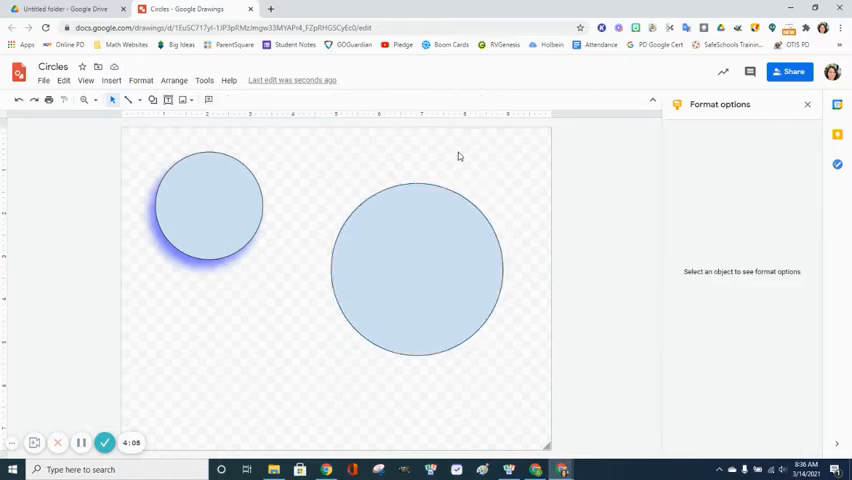
{"action": "left_click", "coordinate": [808, 104]}
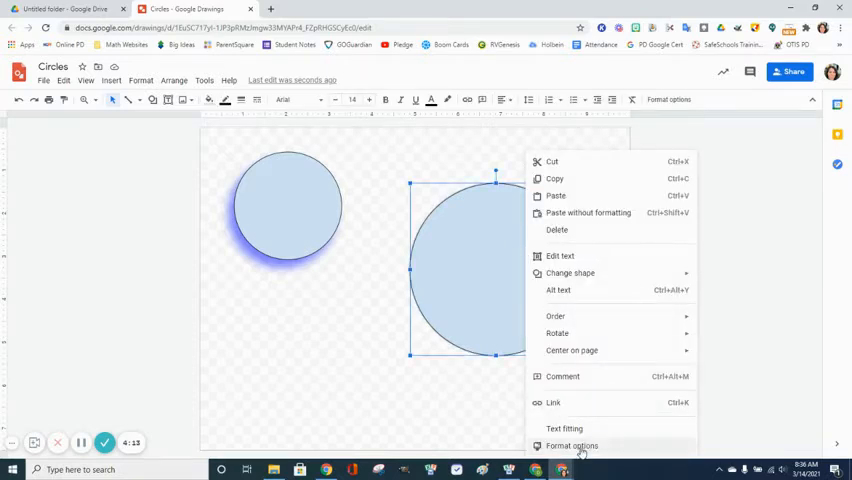
Step: Fill the right-hand circle purple with a red border, then deselect it
{"action": "left_click", "coordinate": [572, 444]}
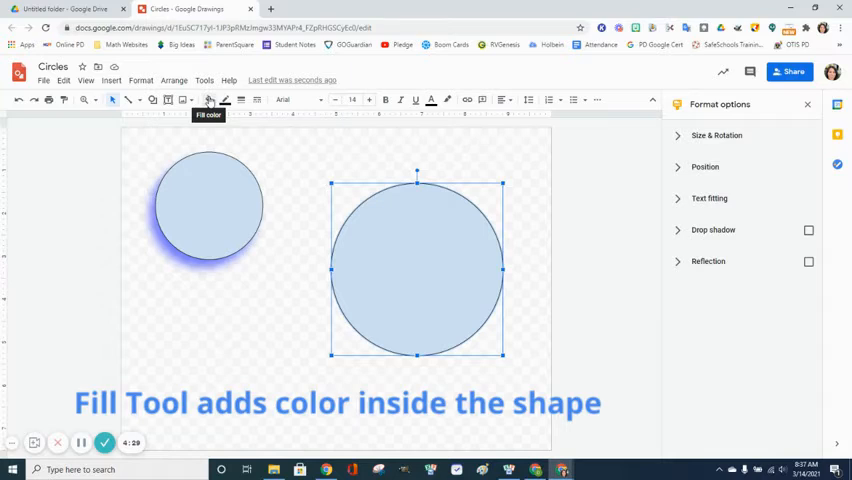
{"action": "left_click", "coordinate": [208, 100]}
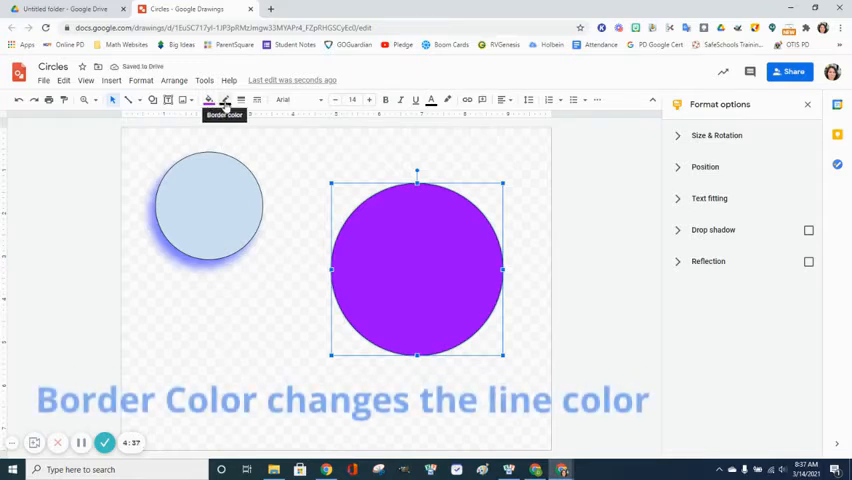
{"action": "left_click", "coordinate": [224, 100]}
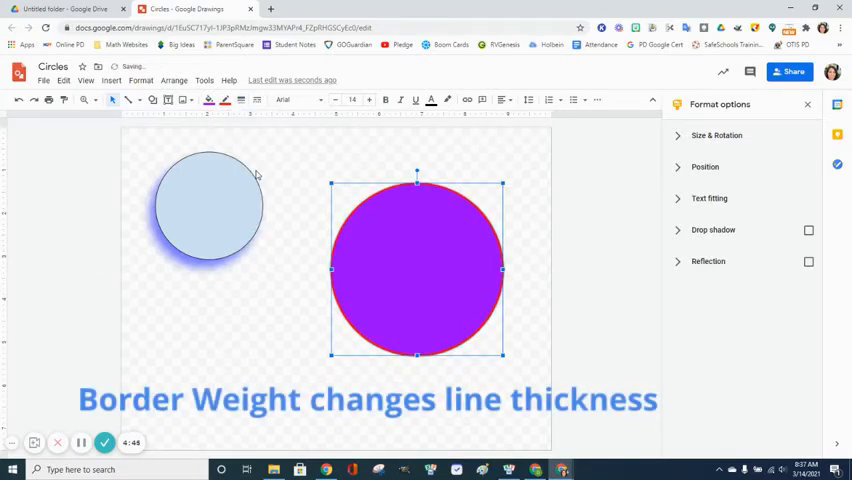
{"action": "mouse_move", "coordinate": [240, 100]}
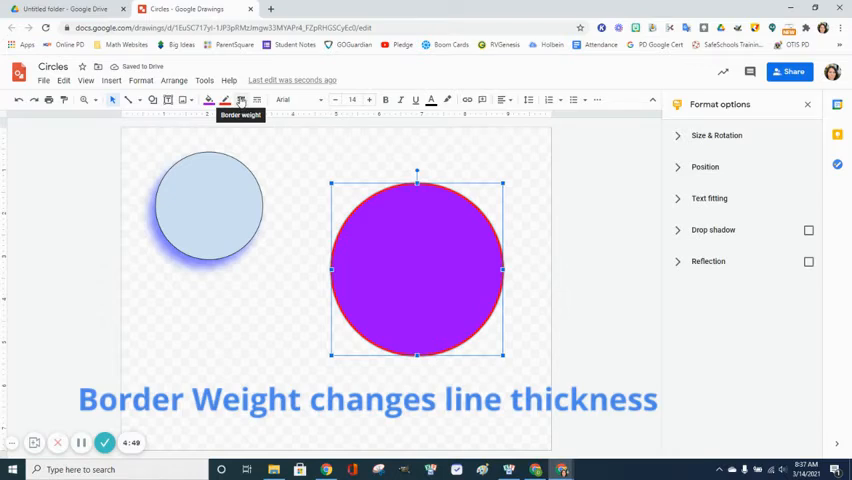
{"action": "mouse_move", "coordinate": [240, 100]}
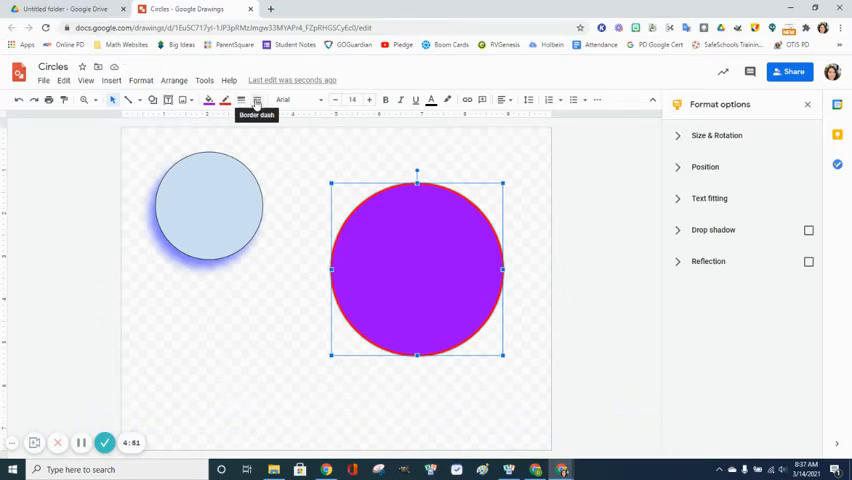
{"action": "left_click", "coordinate": [280, 164]}
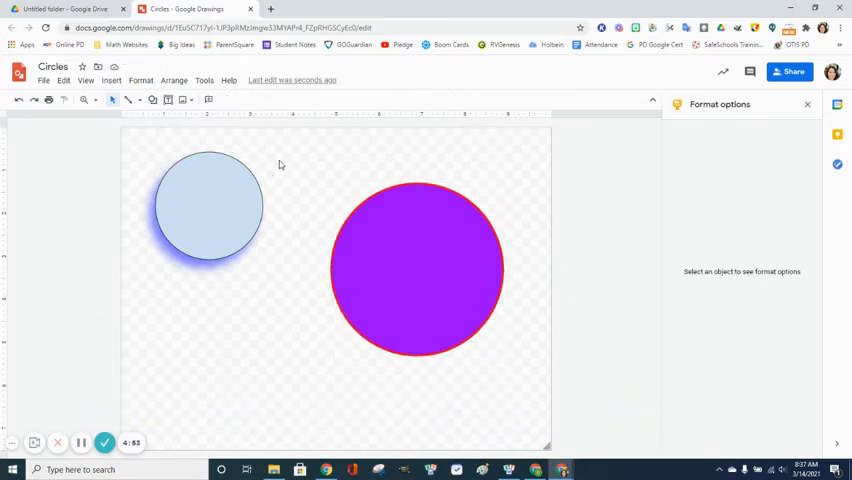
Step: Draw a small blue oval circle below the shadowed left circle
{"action": "left_click", "coordinate": [152, 100]}
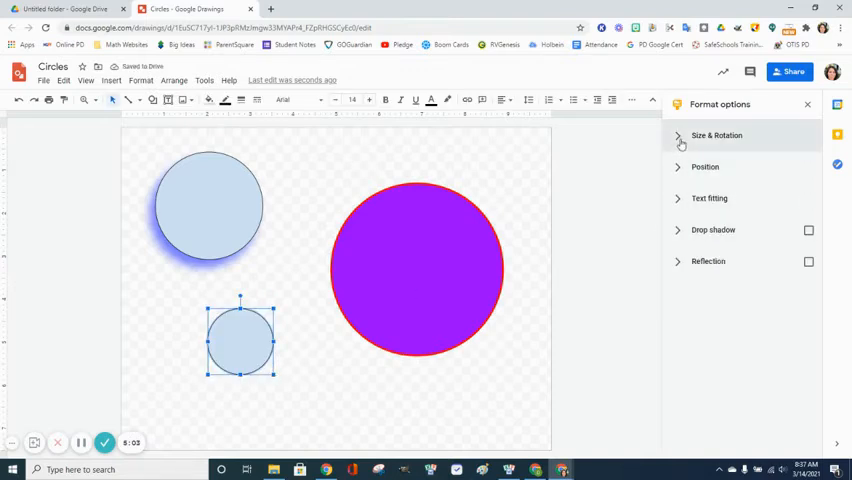
{"action": "left_click", "coordinate": [678, 136]}
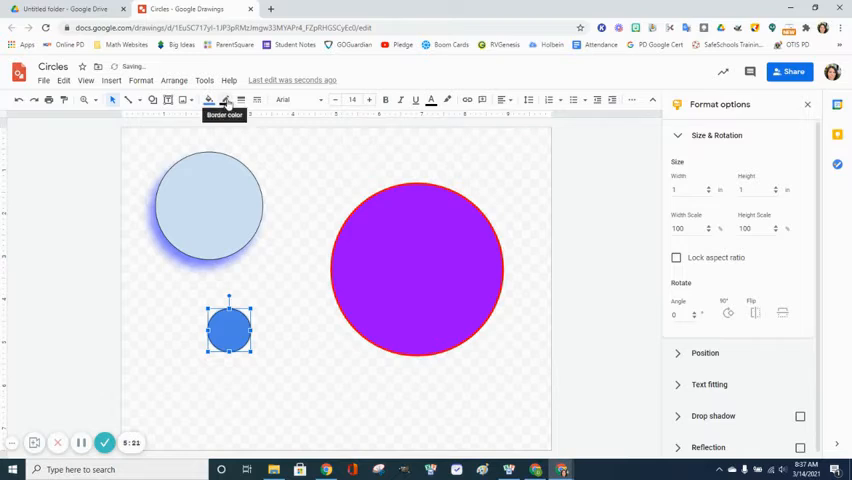
Step: Give the small circle a heavier border weight and a dashed border style
{"action": "left_click", "coordinate": [224, 100]}
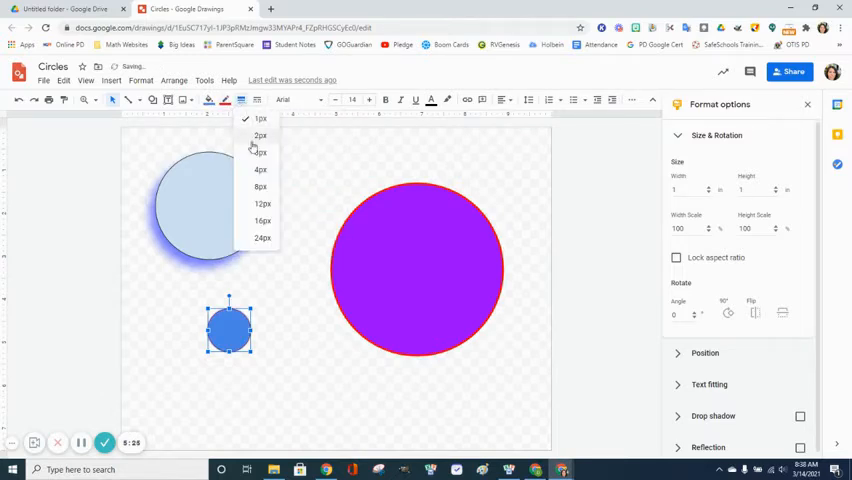
{"action": "left_click", "coordinate": [260, 120]}
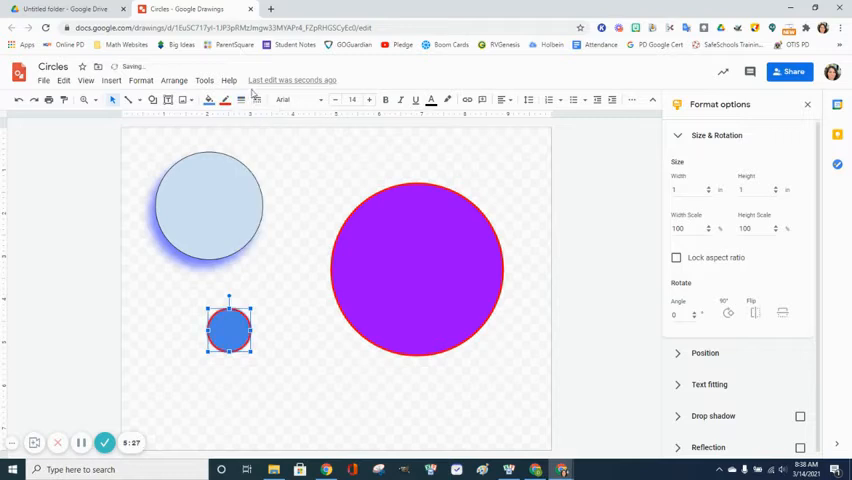
{"action": "left_click", "coordinate": [240, 100]}
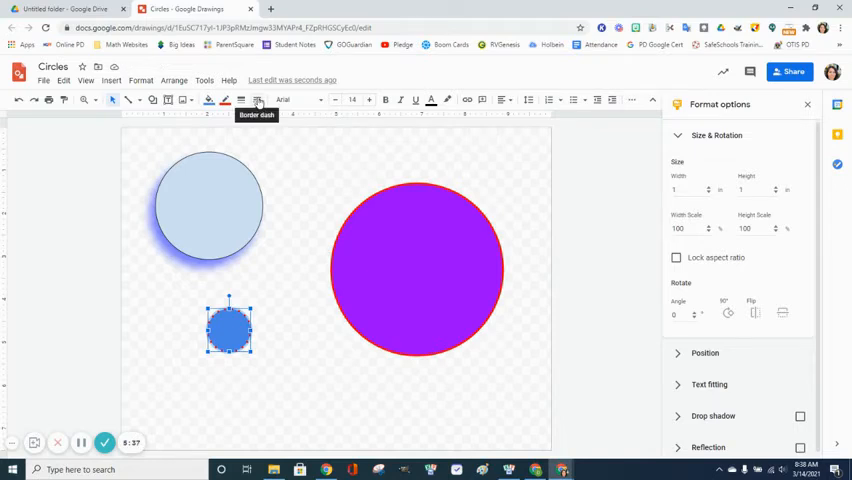
{"action": "left_click", "coordinate": [258, 100]}
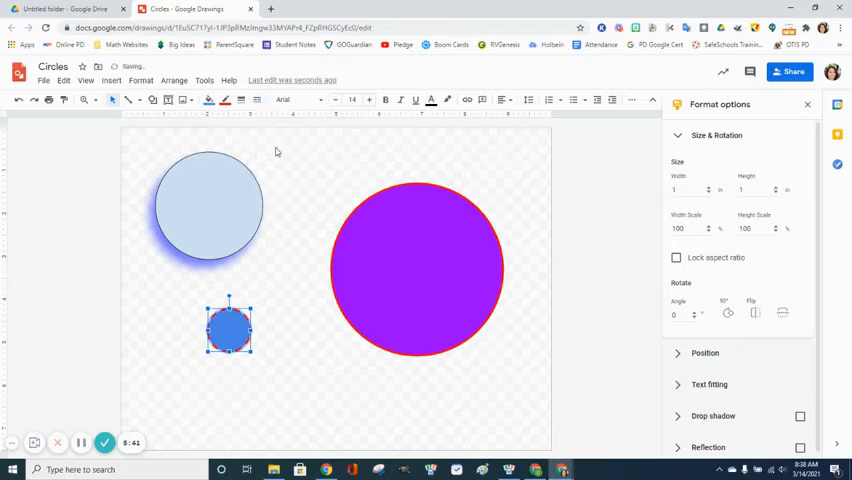
{"action": "left_click", "coordinate": [256, 100]}
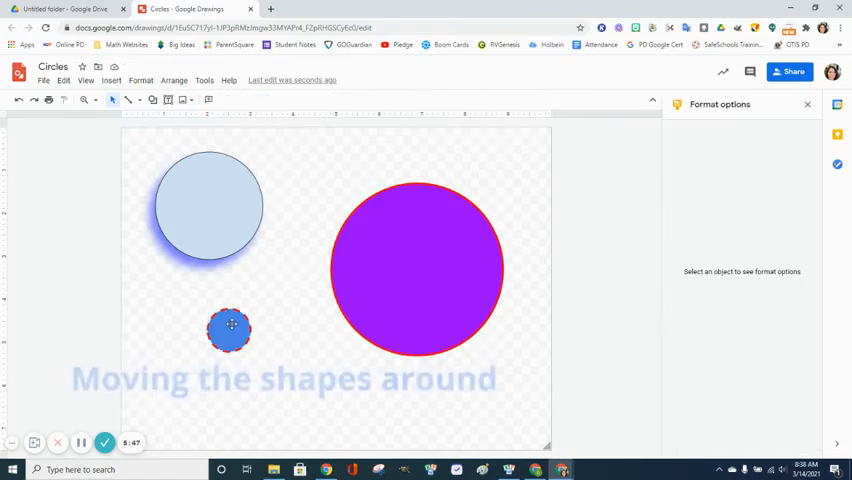
Step: Drag the small dashed circle to the purple circle's centre and select the light blue circle
{"action": "left_click", "coordinate": [230, 328]}
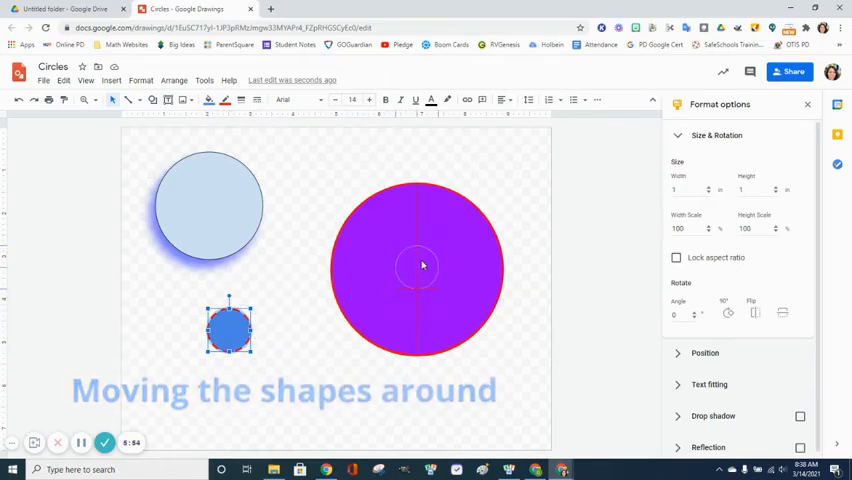
{"action": "left_click_drag", "start_coordinate": [228, 330], "coordinate": [418, 264]}
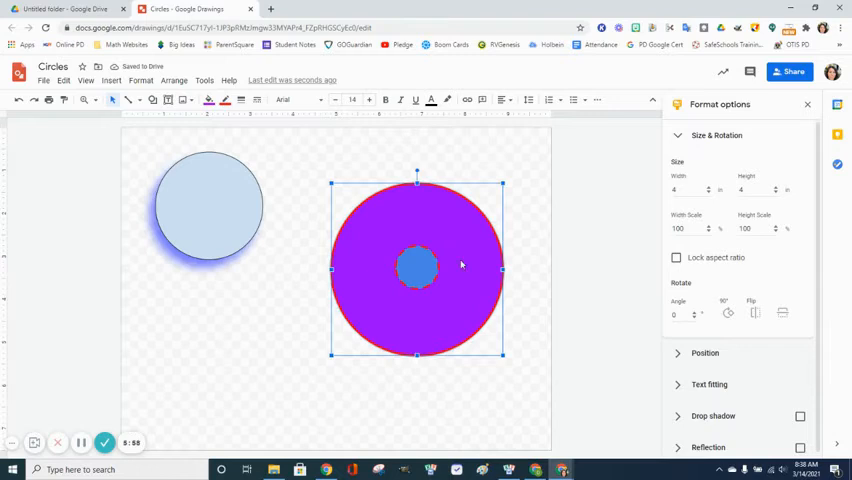
{"action": "left_click", "coordinate": [530, 234]}
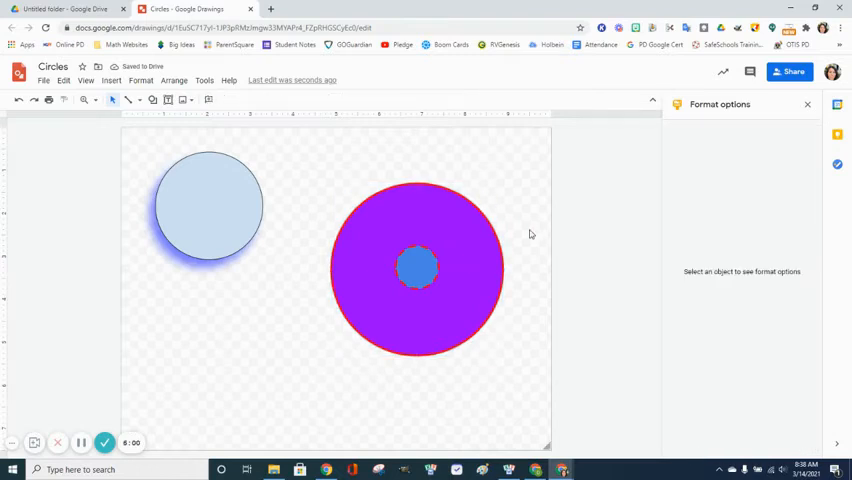
{"action": "left_click", "coordinate": [208, 204]}
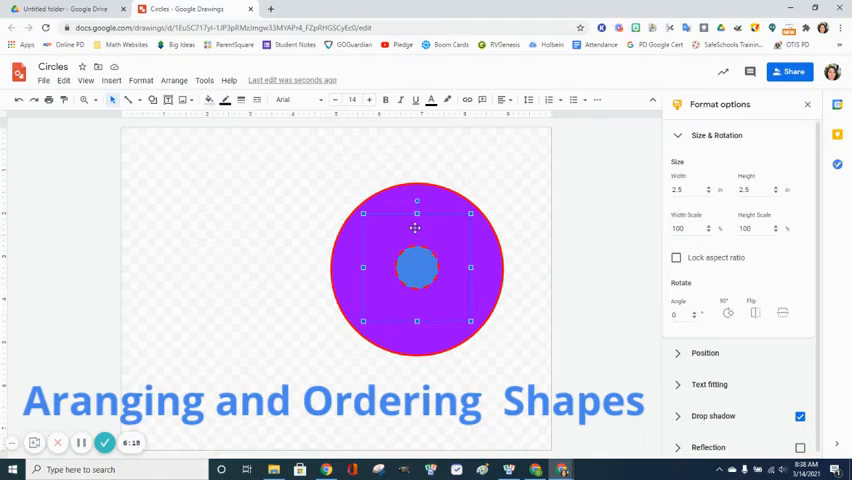
Step: Bring the light blue circle forward, then send it back one layer so the small circle shows on top
{"action": "left_click", "coordinate": [174, 80]}
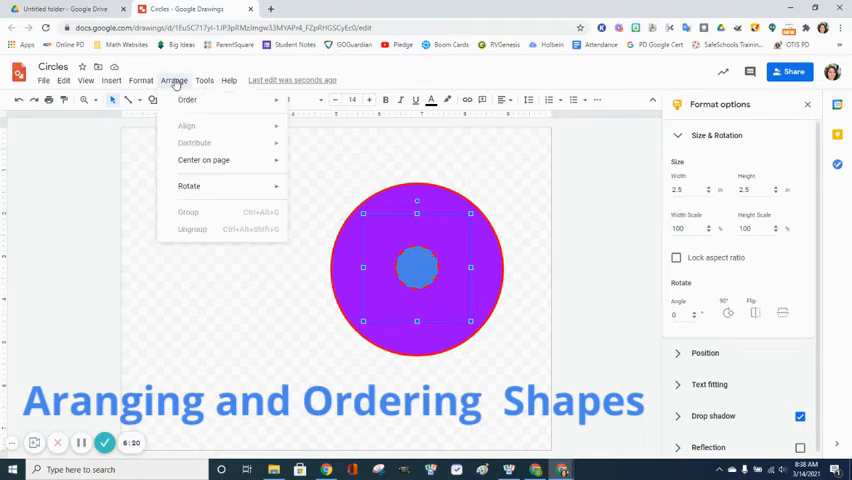
{"action": "left_click", "coordinate": [188, 100]}
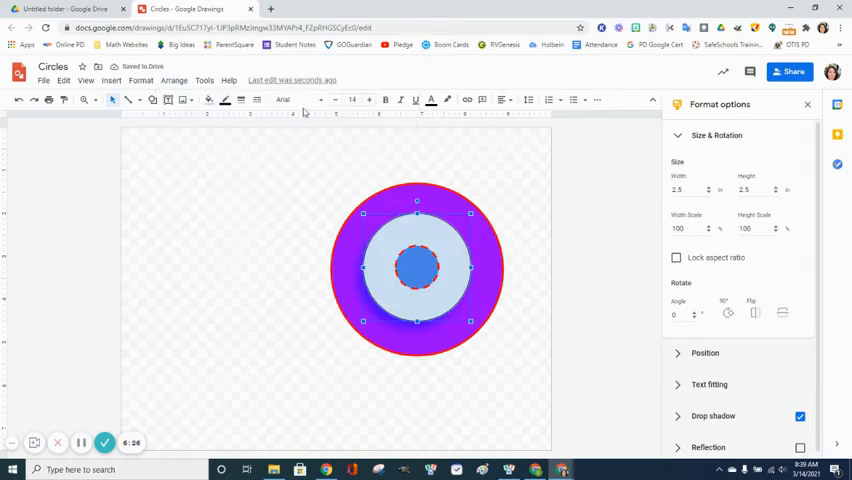
{"action": "left_click", "coordinate": [174, 80]}
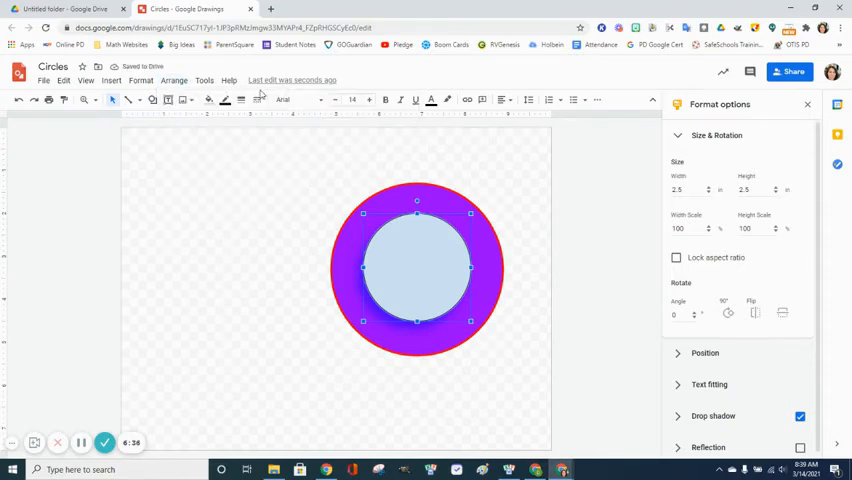
{"action": "left_click", "coordinate": [174, 80]}
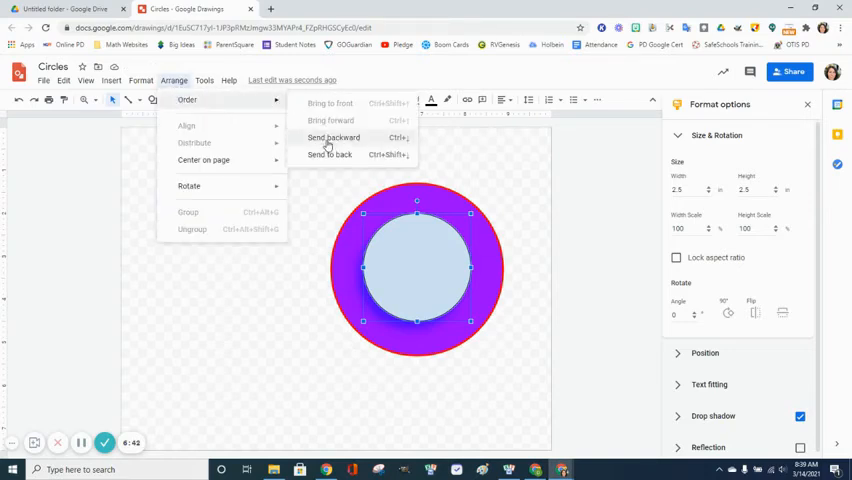
{"action": "left_click", "coordinate": [332, 136]}
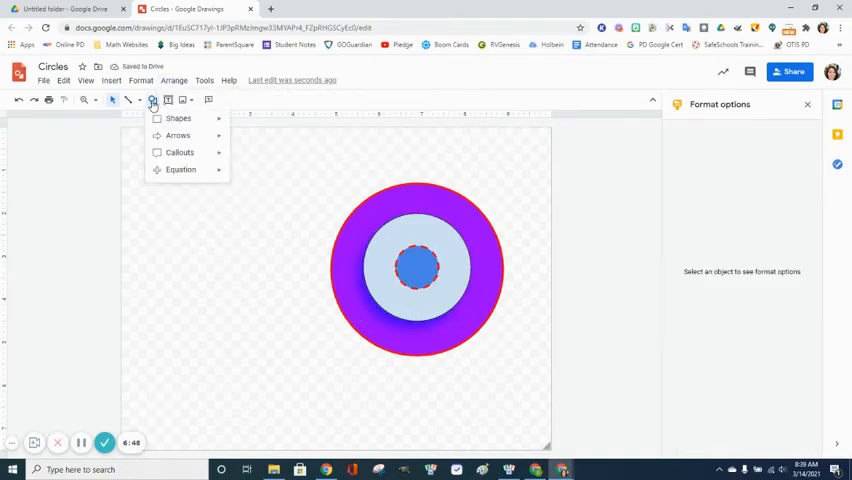
Step: Draw a large oval circle filled orange with a purple border over the nested rings
{"action": "left_click", "coordinate": [178, 118]}
{"action": "type", "text": "5"}
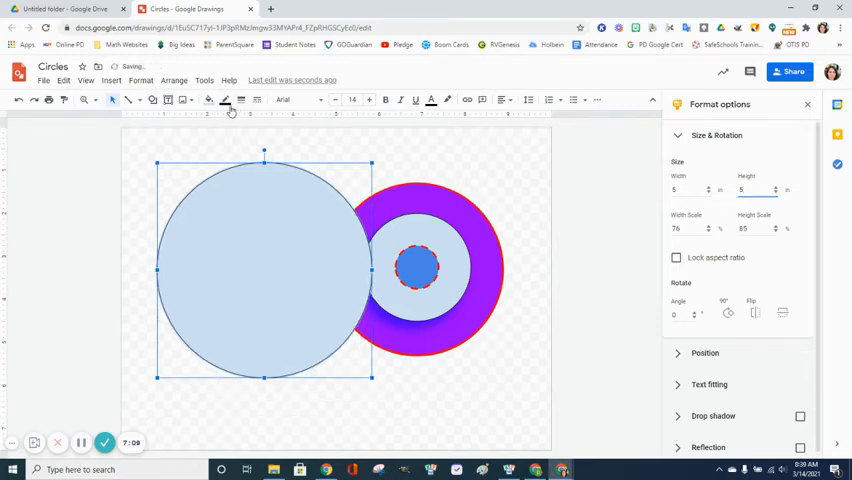
{"action": "left_click", "coordinate": [208, 100]}
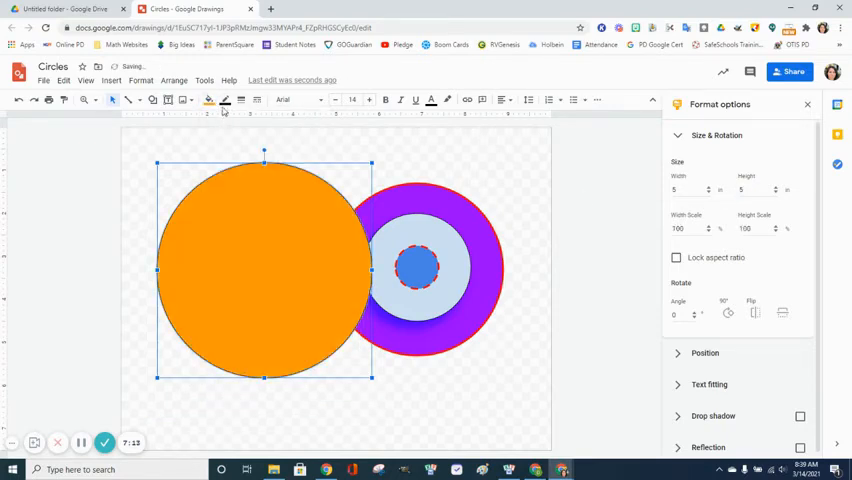
{"action": "left_click", "coordinate": [208, 100]}
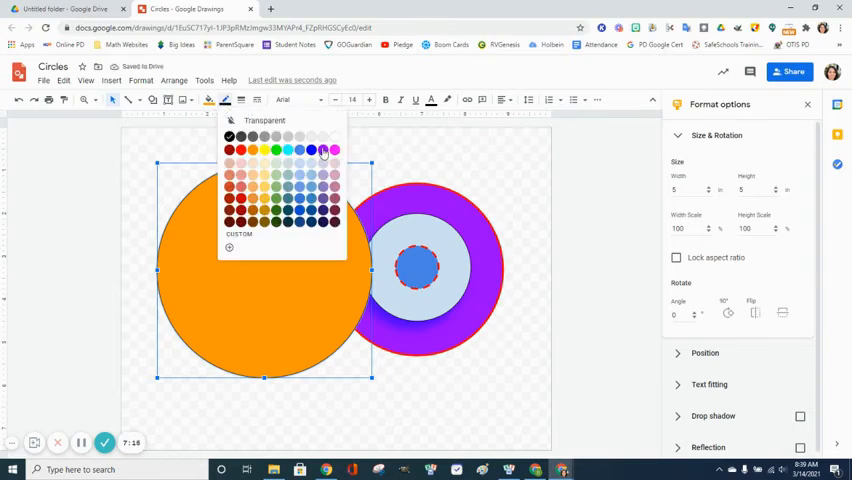
{"action": "left_click", "coordinate": [240, 100]}
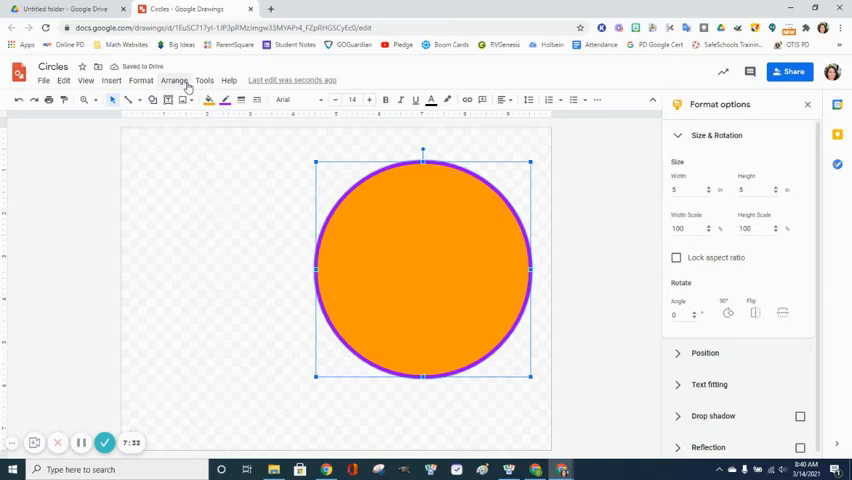
Step: Send the orange circle to the back via Arrange > Order, then box-select all four circles
{"action": "left_click", "coordinate": [174, 80]}
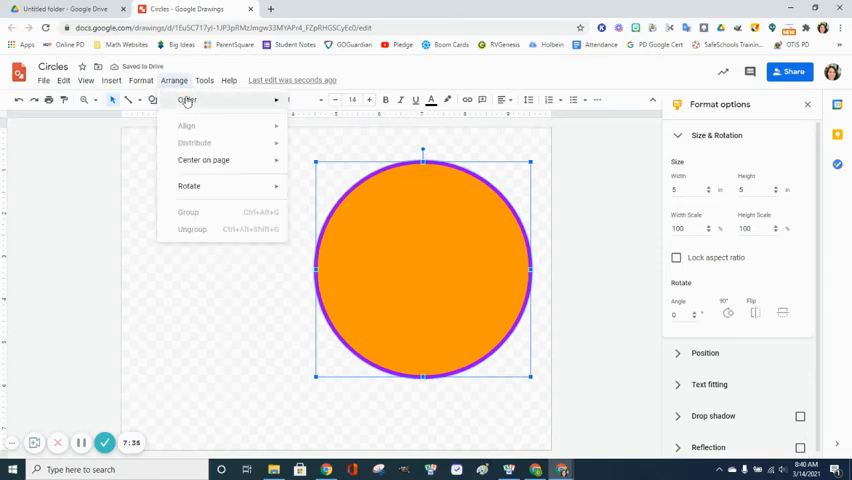
{"action": "left_click", "coordinate": [188, 100]}
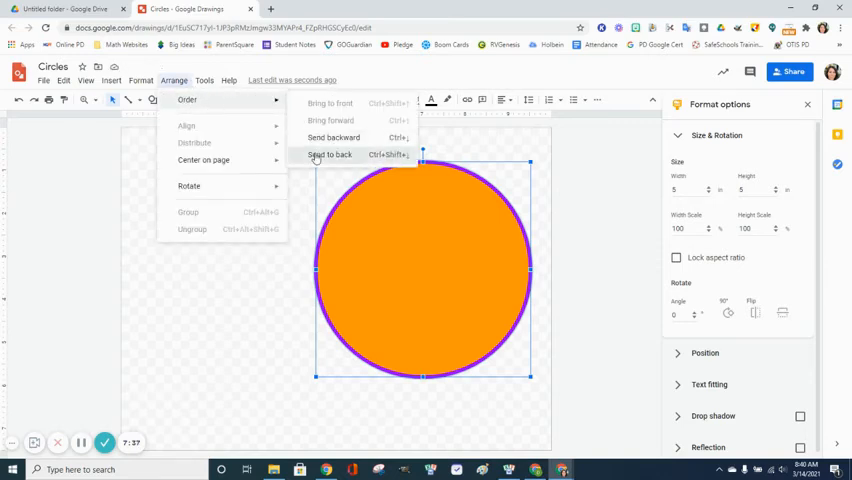
{"action": "left_click", "coordinate": [328, 154]}
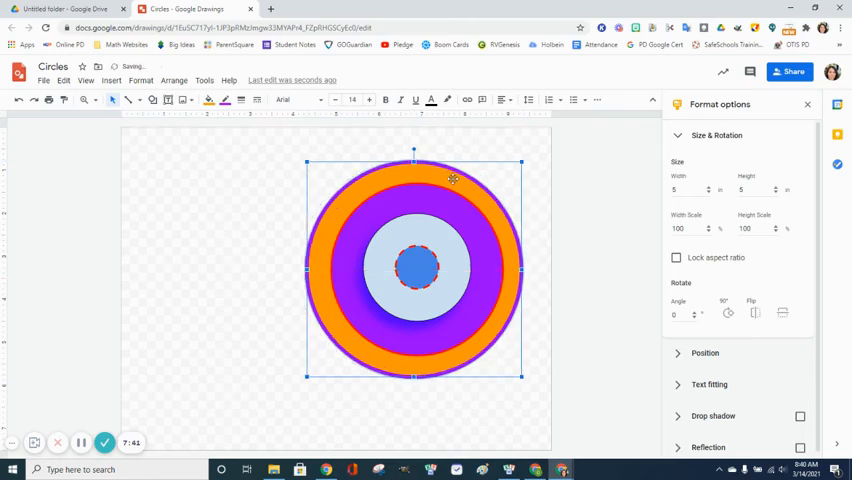
{"action": "left_click", "coordinate": [276, 164]}
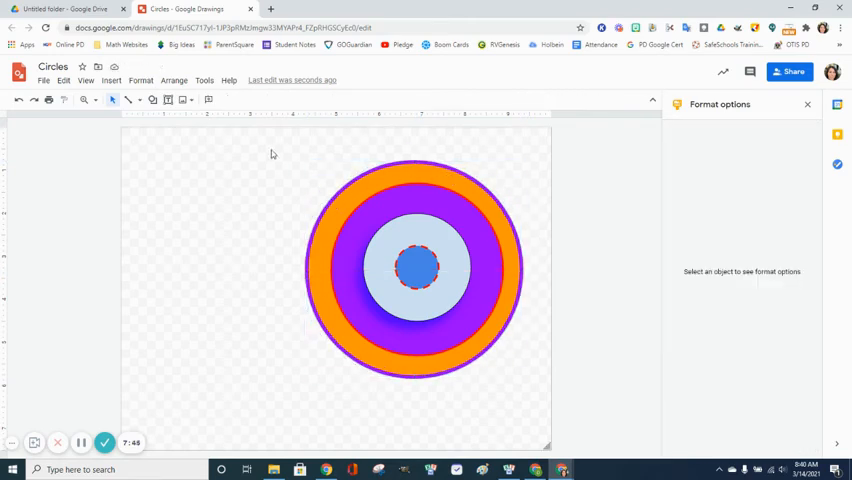
{"action": "left_click_drag", "start_coordinate": [272, 152], "coordinate": [524, 312]}
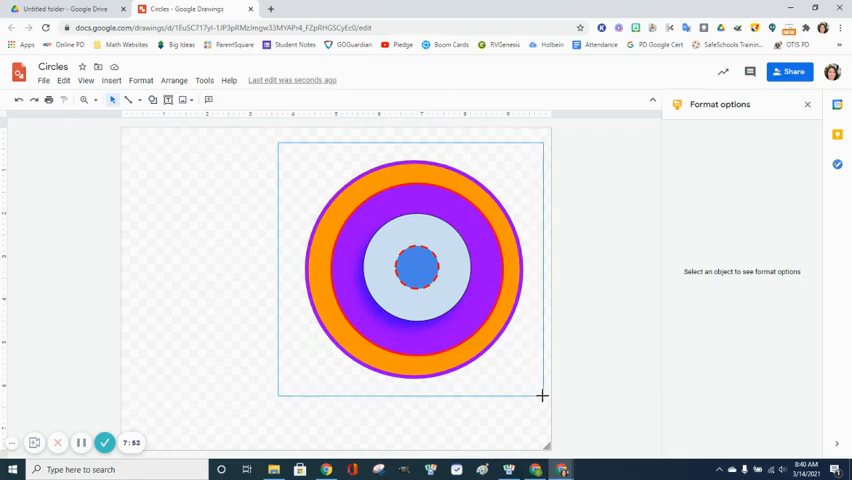
Step: Align the selected circles by Center, then by Left edge, leaving them spread across the canvas
{"action": "left_click", "coordinate": [416, 264]}
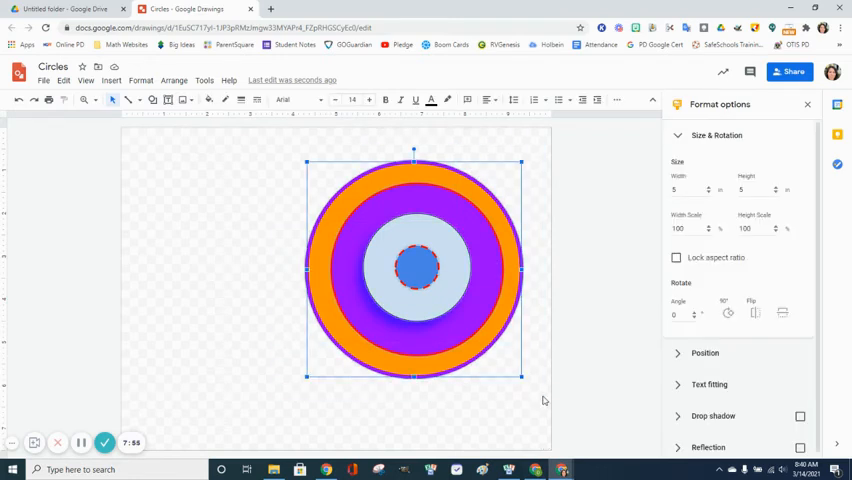
{"action": "left_click", "coordinate": [174, 80]}
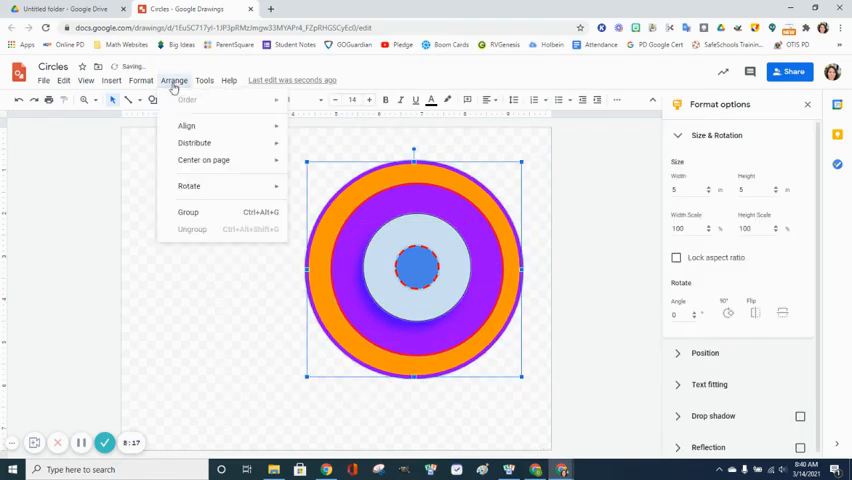
{"action": "left_click", "coordinate": [186, 126]}
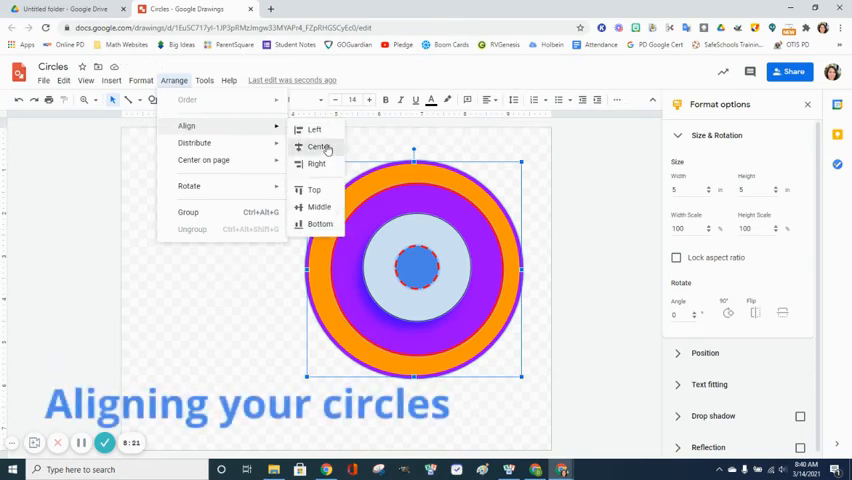
{"action": "left_click", "coordinate": [316, 148]}
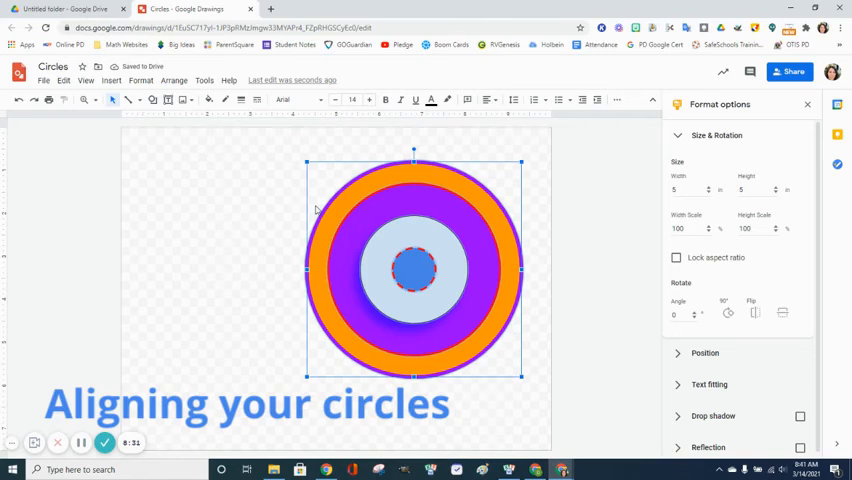
{"action": "left_click", "coordinate": [174, 80]}
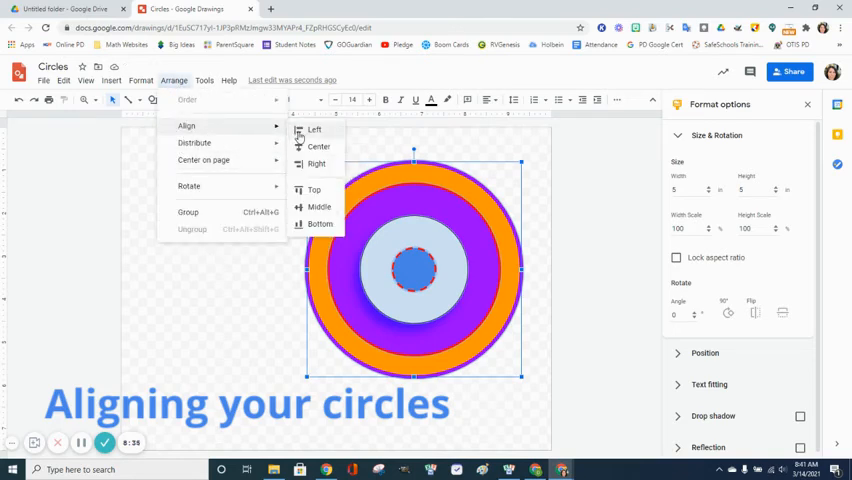
{"action": "left_click", "coordinate": [314, 130]}
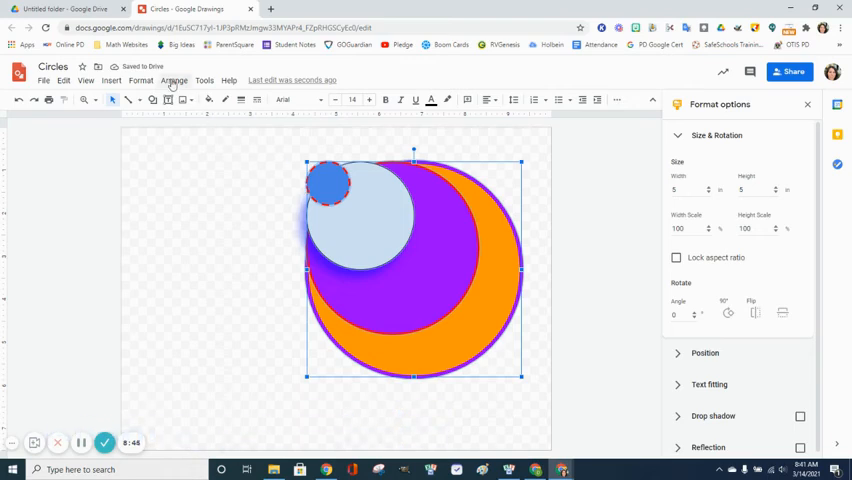
{"action": "left_click", "coordinate": [174, 80]}
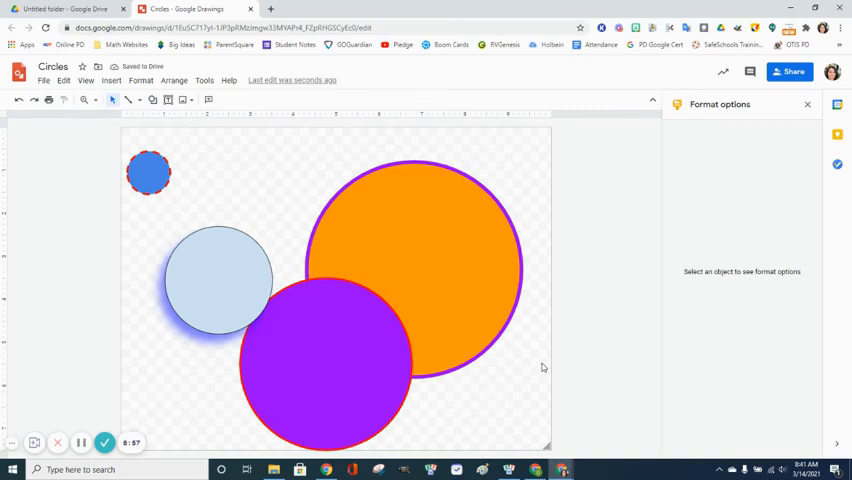
Step: Select all shapes with Ctrl+A and align them Center so the circles stack in a column
{"action": "key", "text": "ctrl+a"}
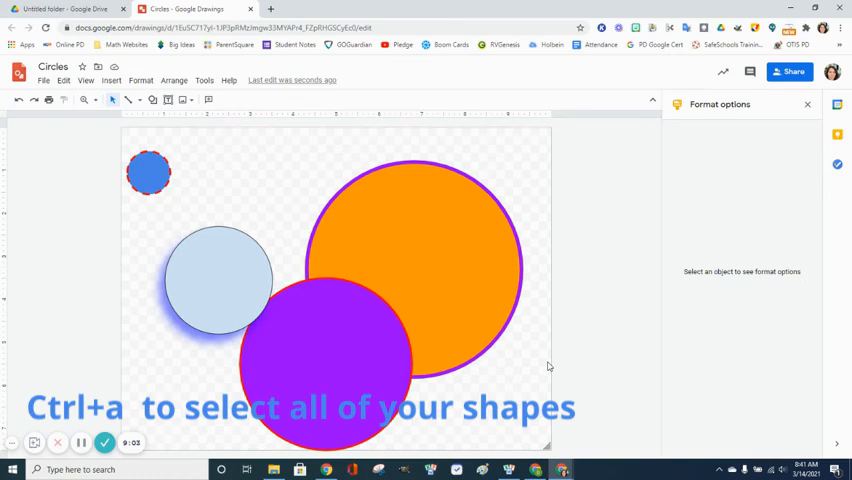
{"action": "key", "text": "ctrl+a"}
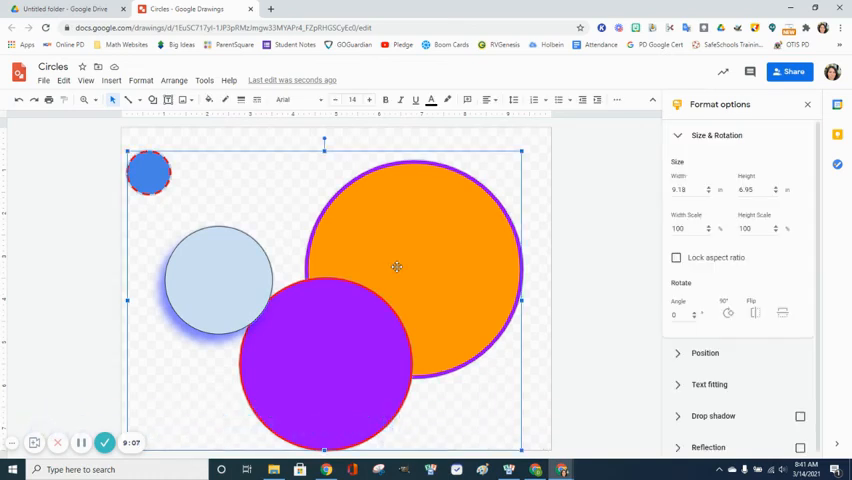
{"action": "left_click", "coordinate": [174, 80]}
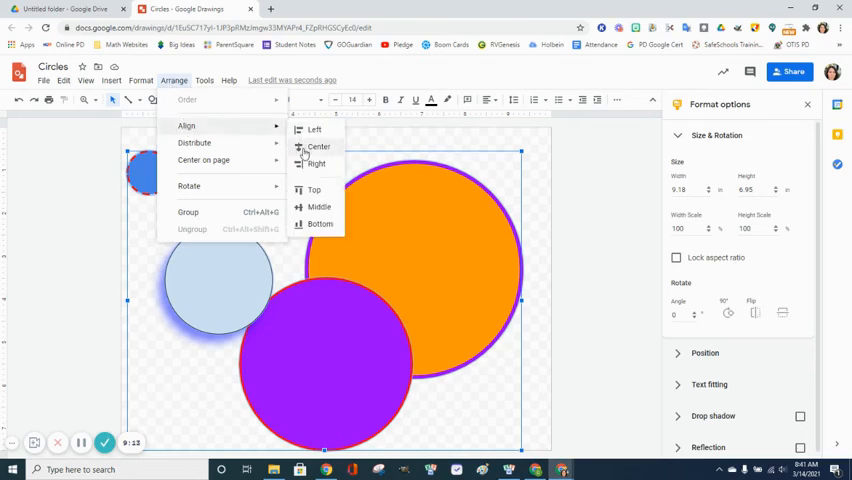
{"action": "left_click", "coordinate": [320, 146]}
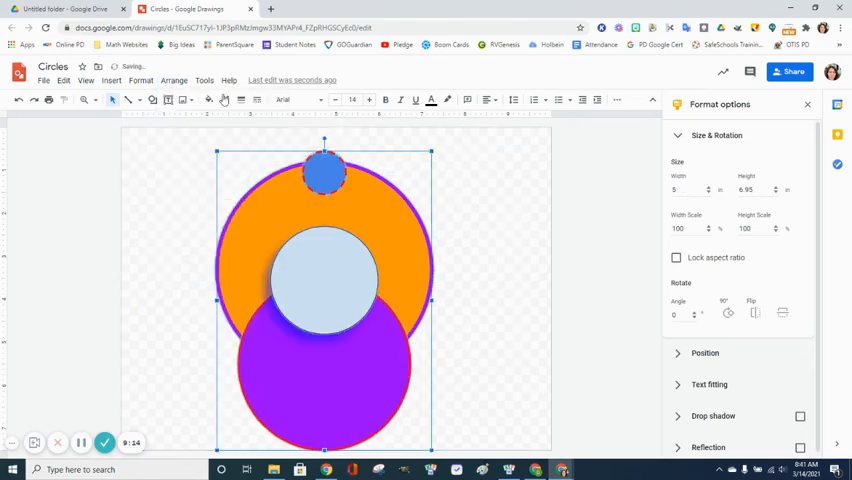
{"action": "left_click", "coordinate": [174, 80]}
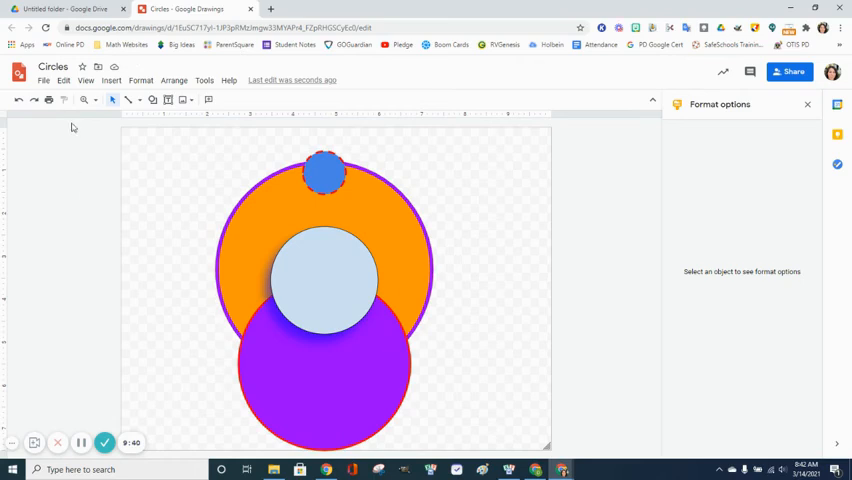
Step: Check the File menu, then switch to the Google Drive tab showing the Circles drawing
{"action": "left_click", "coordinate": [44, 80]}
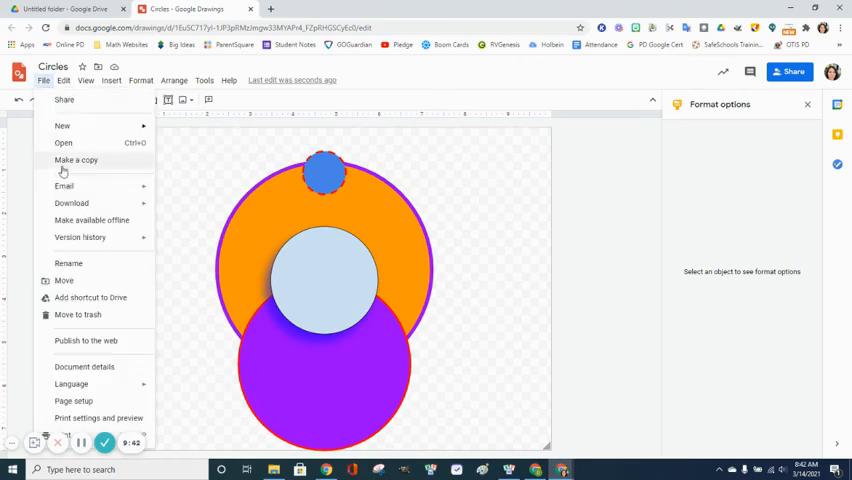
{"action": "left_click", "coordinate": [72, 204]}
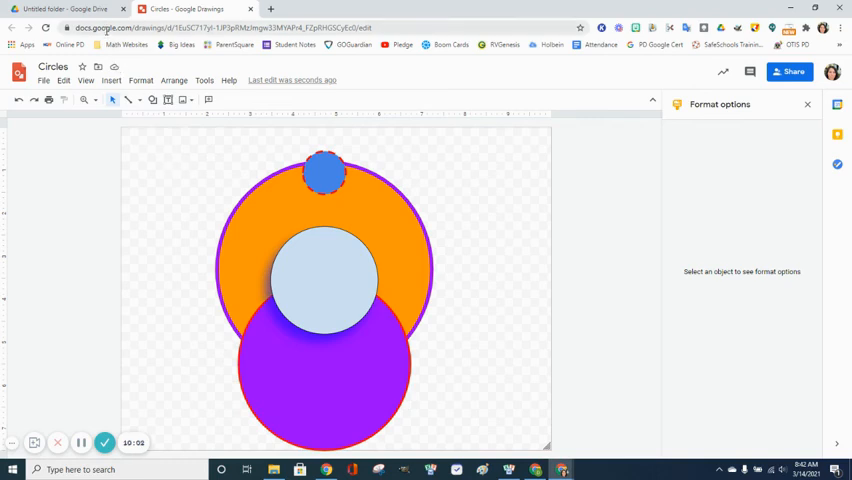
{"action": "left_click", "coordinate": [76, 8]}
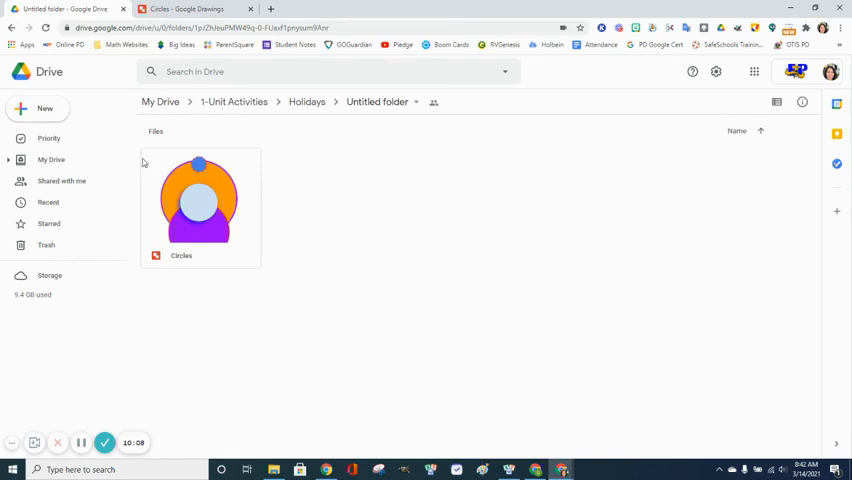
Step: Create a new Google Doc in the shared folder, confirming Create and share, titled Circles
{"action": "left_click", "coordinate": [38, 108]}
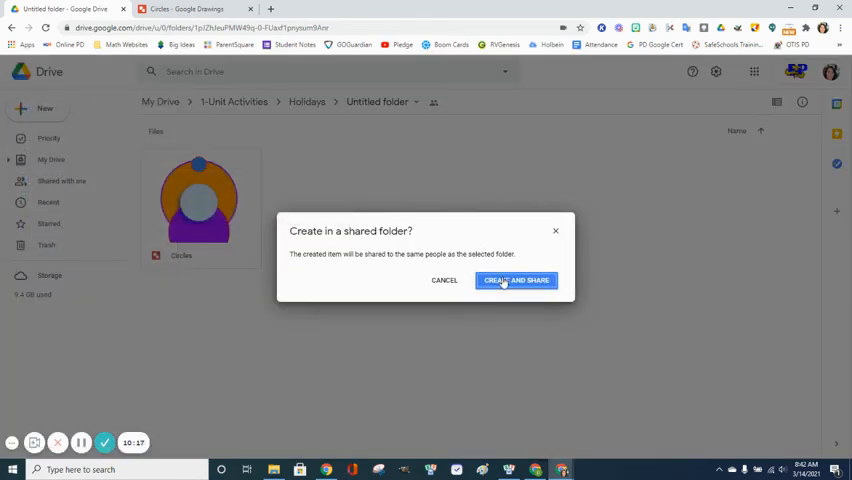
{"action": "left_click", "coordinate": [516, 280]}
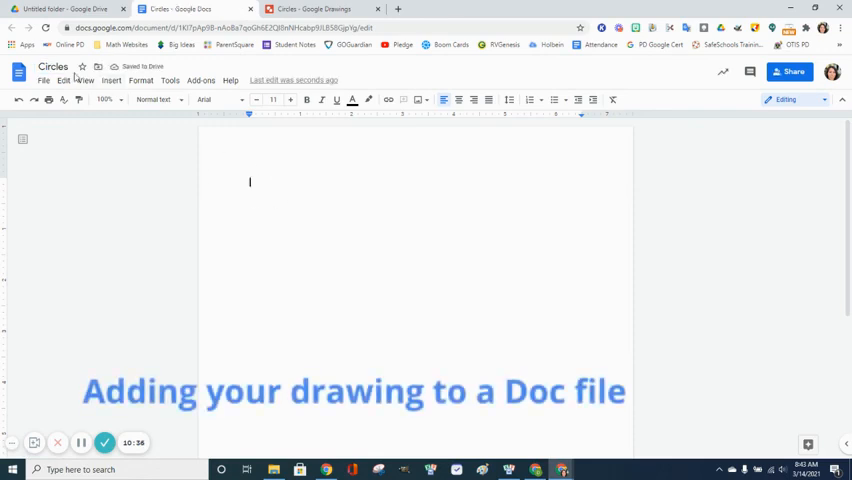
Step: Insert the Circles drawing from Drive as an unlinked copy and select the image
{"action": "left_click", "coordinate": [112, 80]}
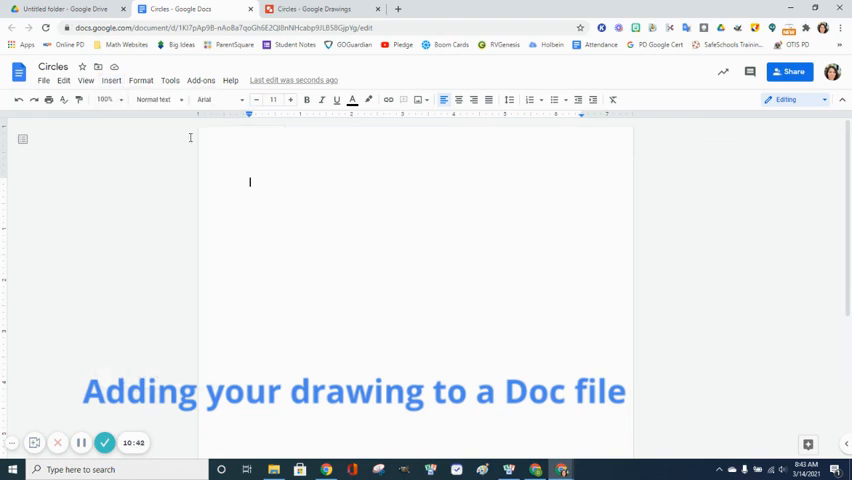
{"action": "left_click", "coordinate": [112, 80]}
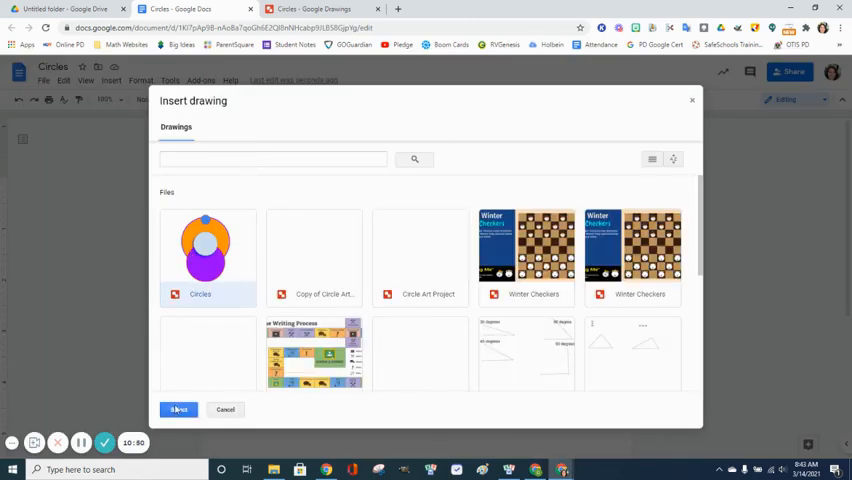
{"action": "left_click", "coordinate": [178, 410]}
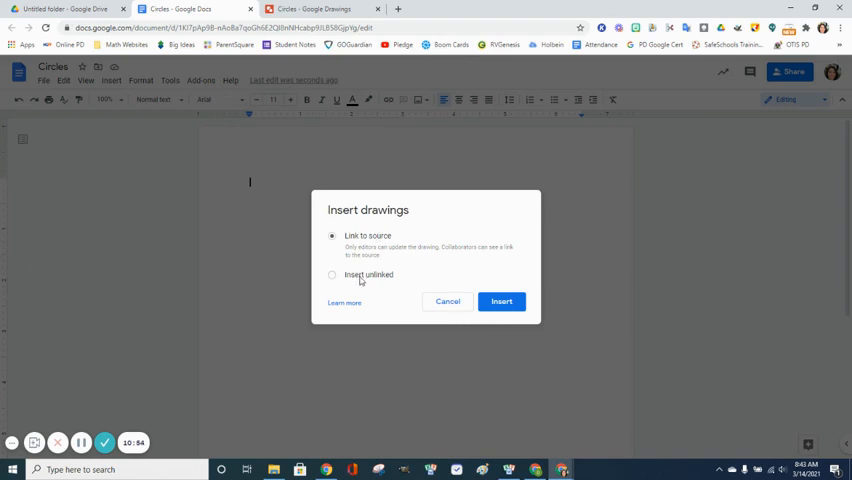
{"action": "left_click", "coordinate": [332, 276]}
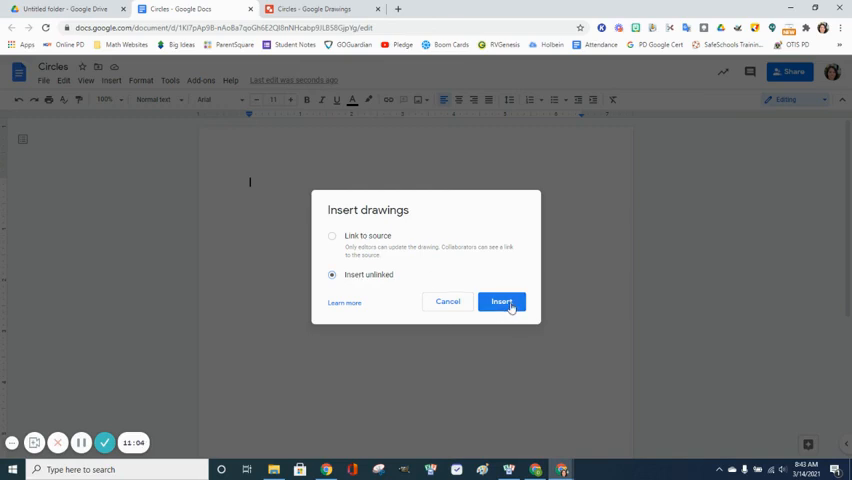
{"action": "left_click", "coordinate": [500, 302]}
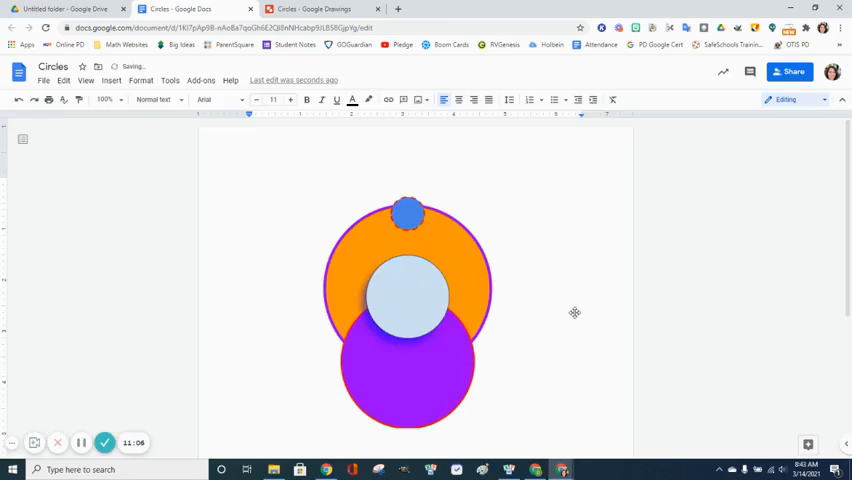
{"action": "left_click", "coordinate": [408, 290]}
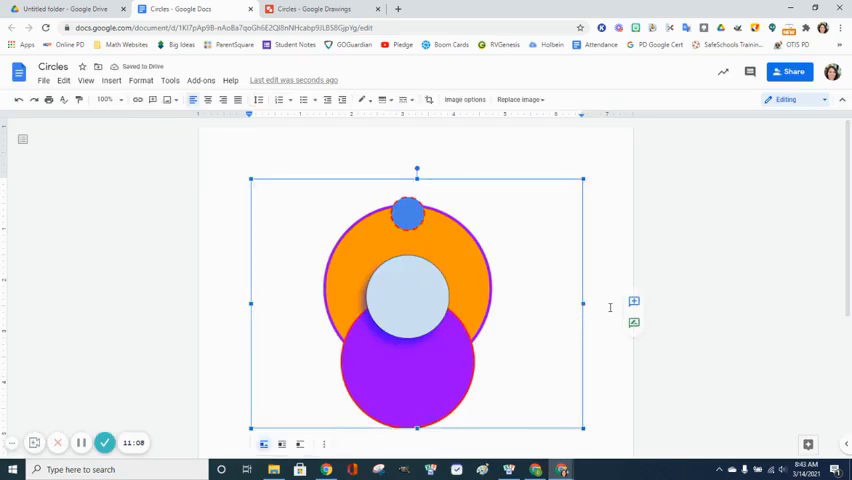